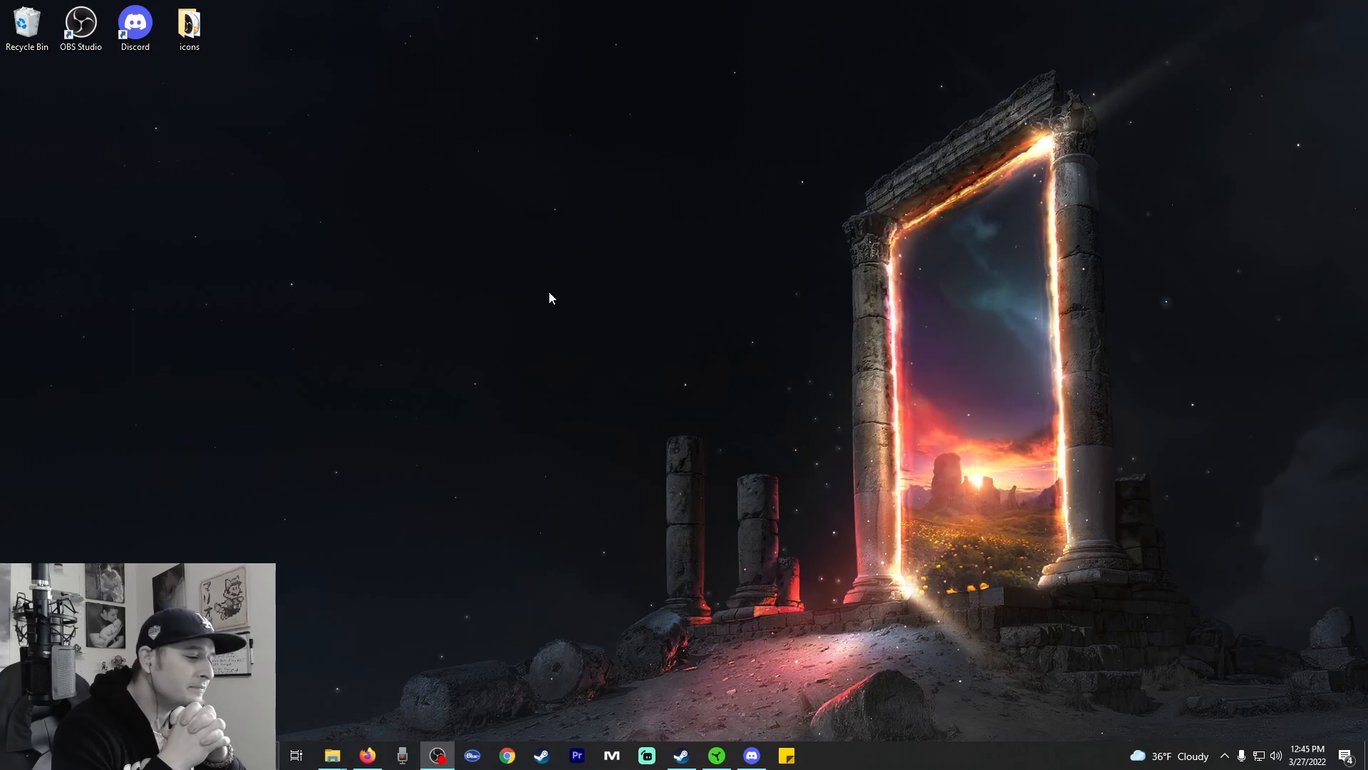
pyautogui.moveTo(379, 495)
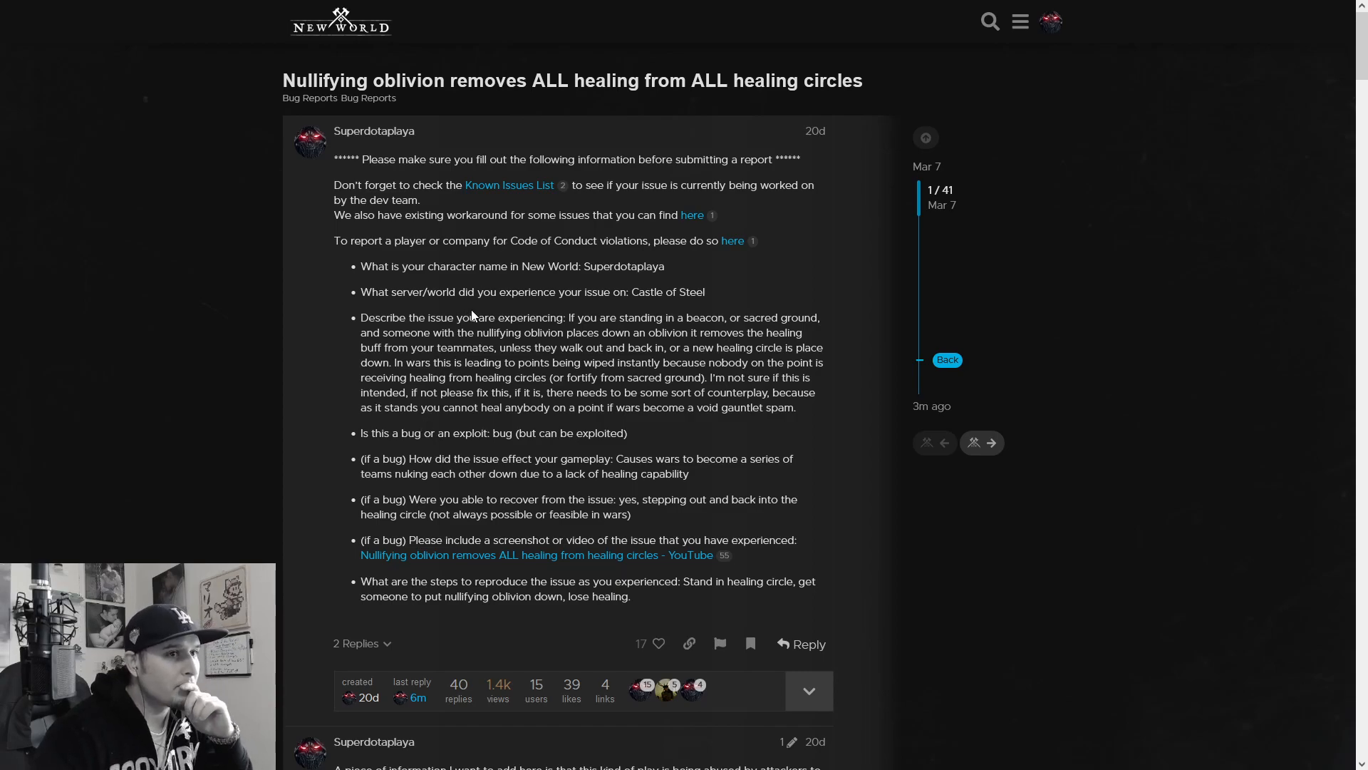
# - Go to the New World forums in a new tab and read down the SnS Petition thread to the community manager's shield-fix reply
pyautogui.click(333, 16)
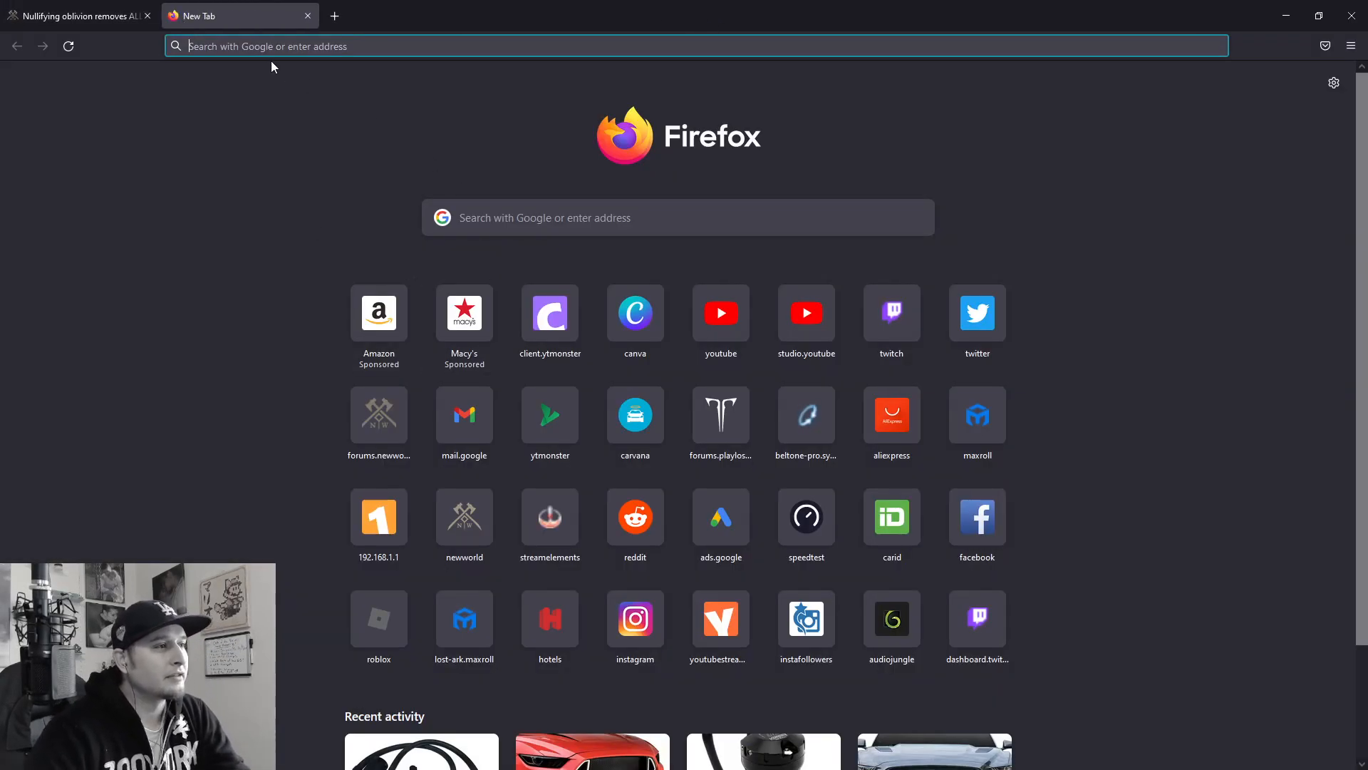
pyautogui.click(74, 16)
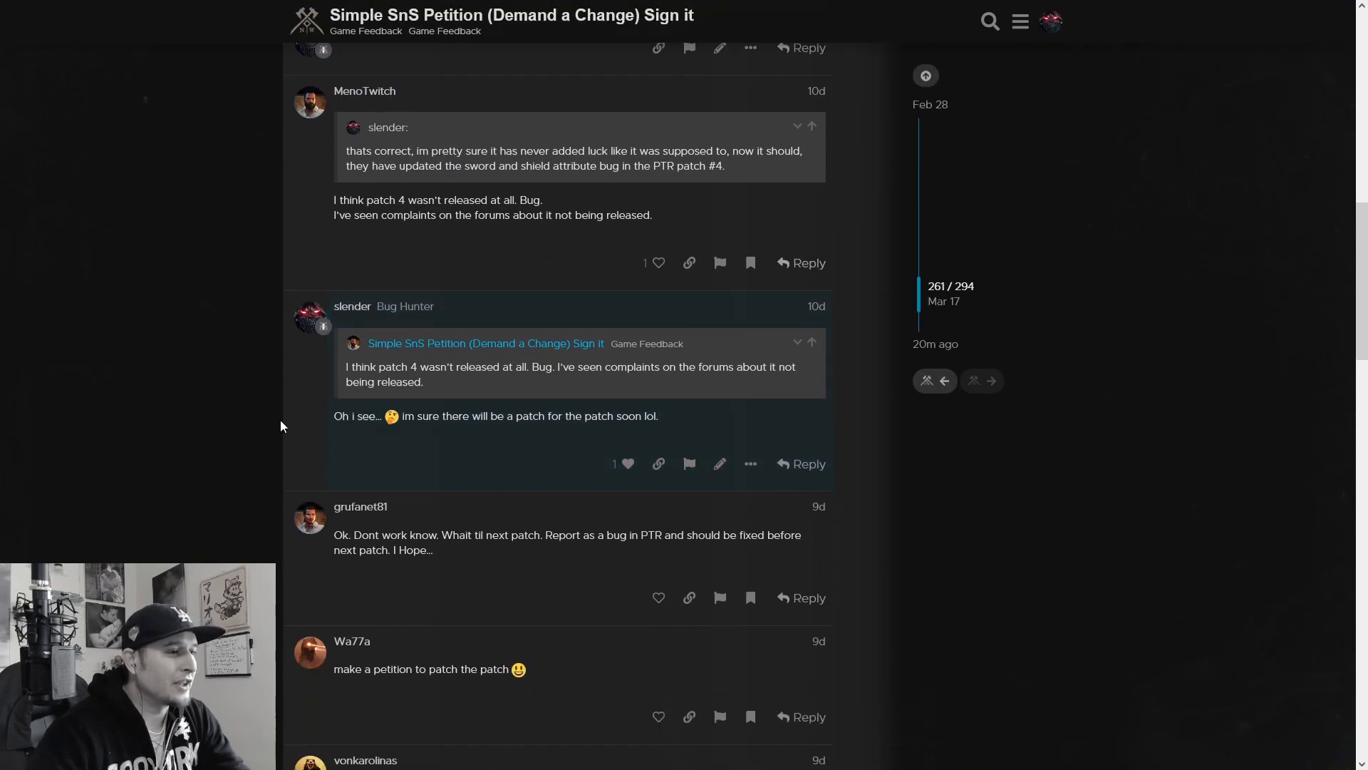
pyautogui.scroll(-3)
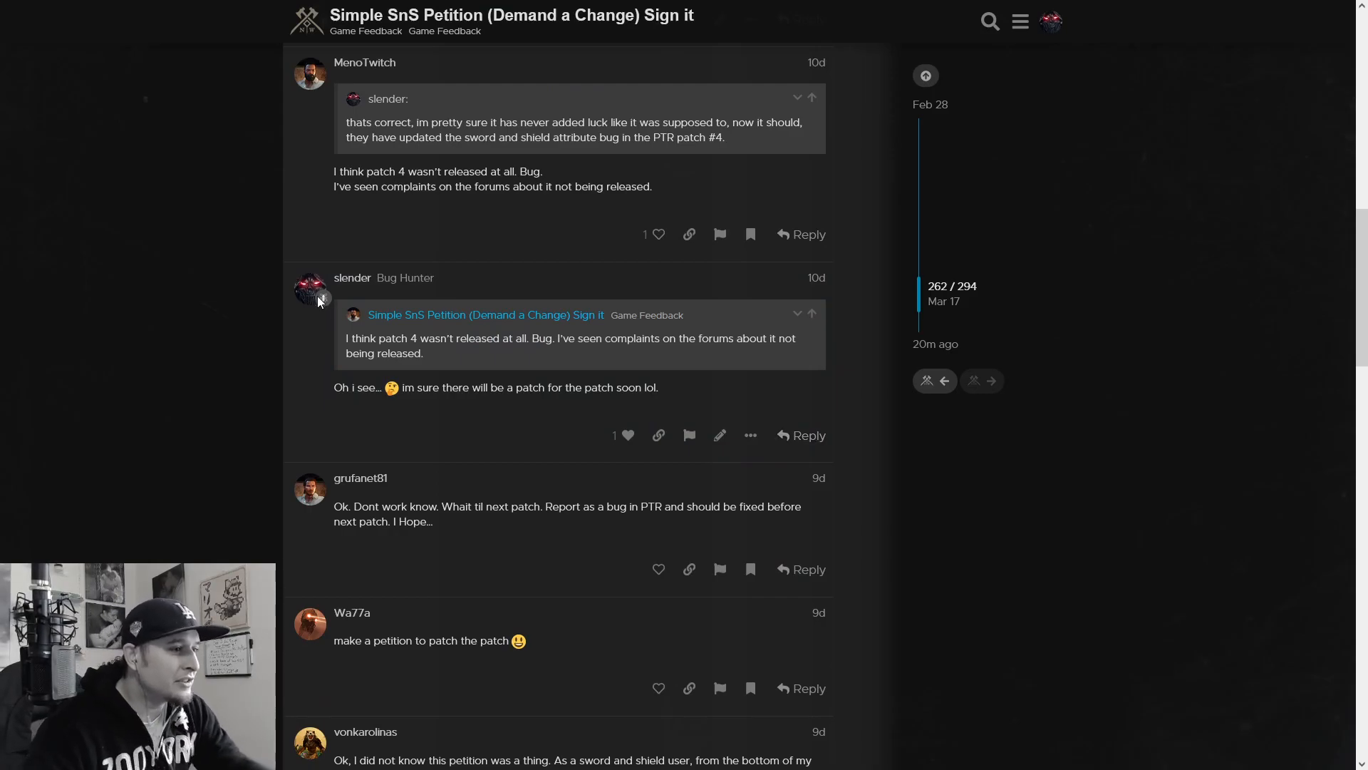
pyautogui.scroll(-3)
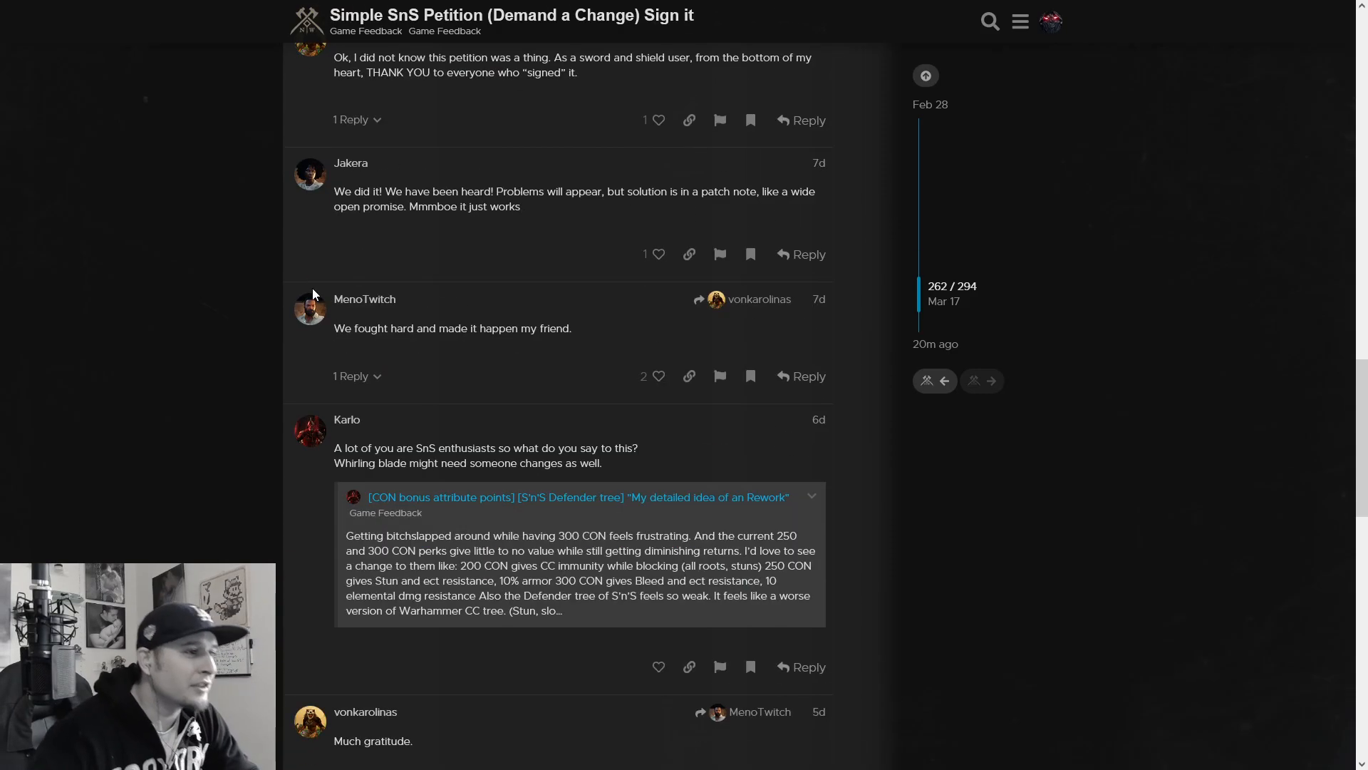
pyautogui.scroll(-3)
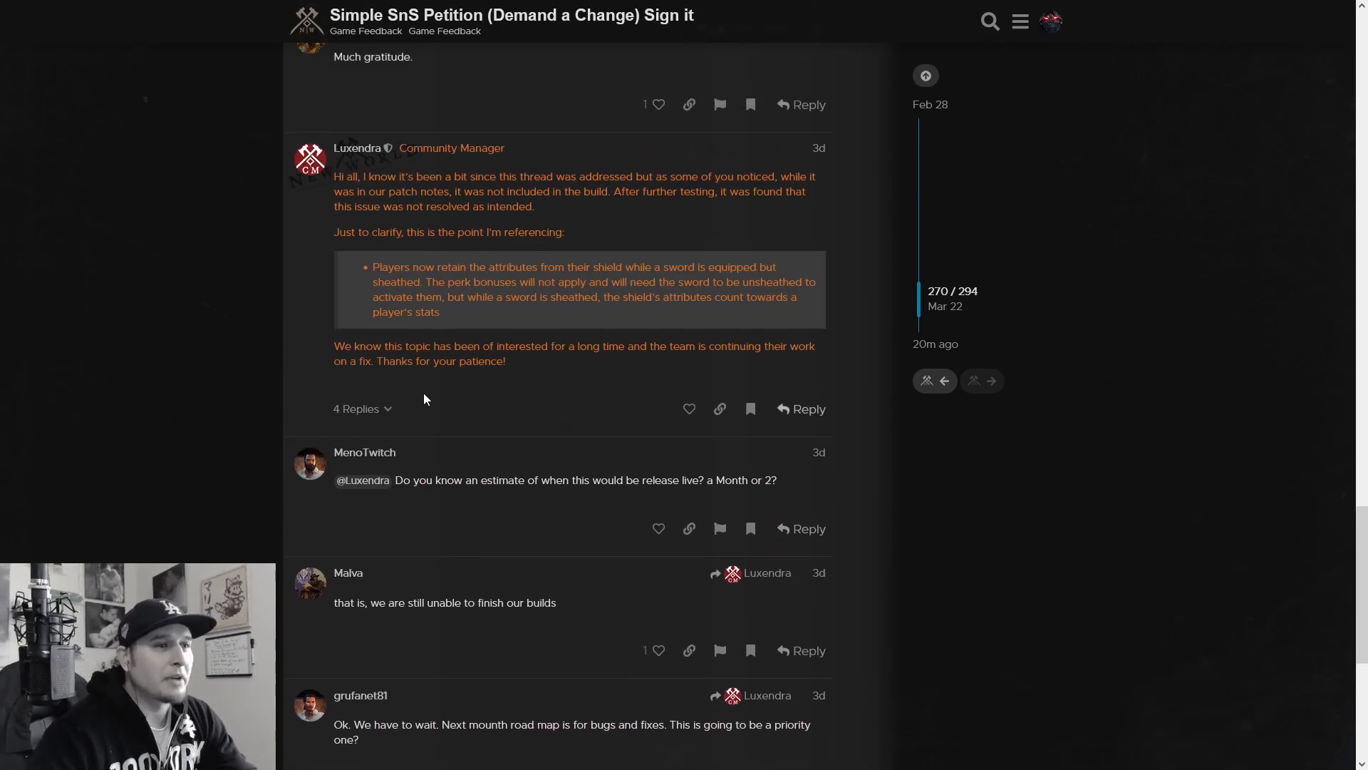
pyautogui.scroll(-3)
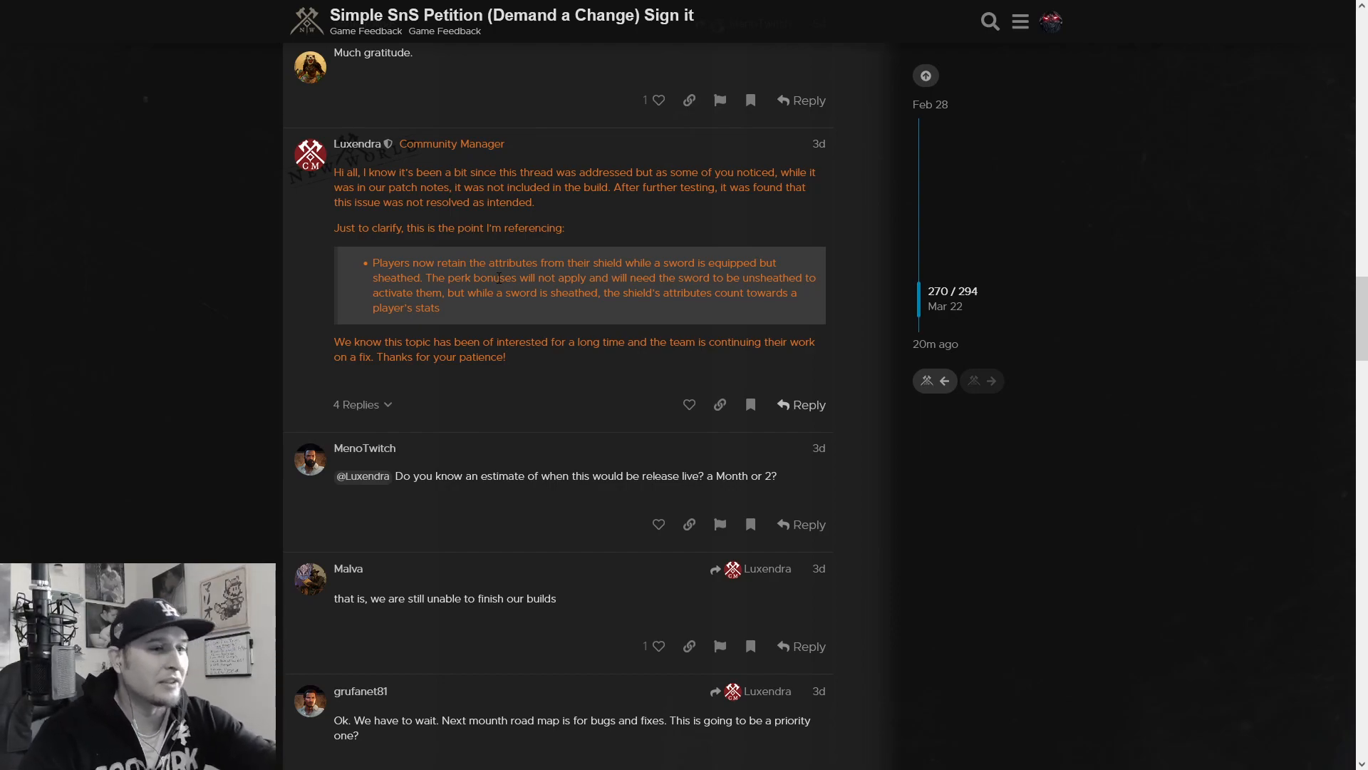
pyautogui.scroll(-3)
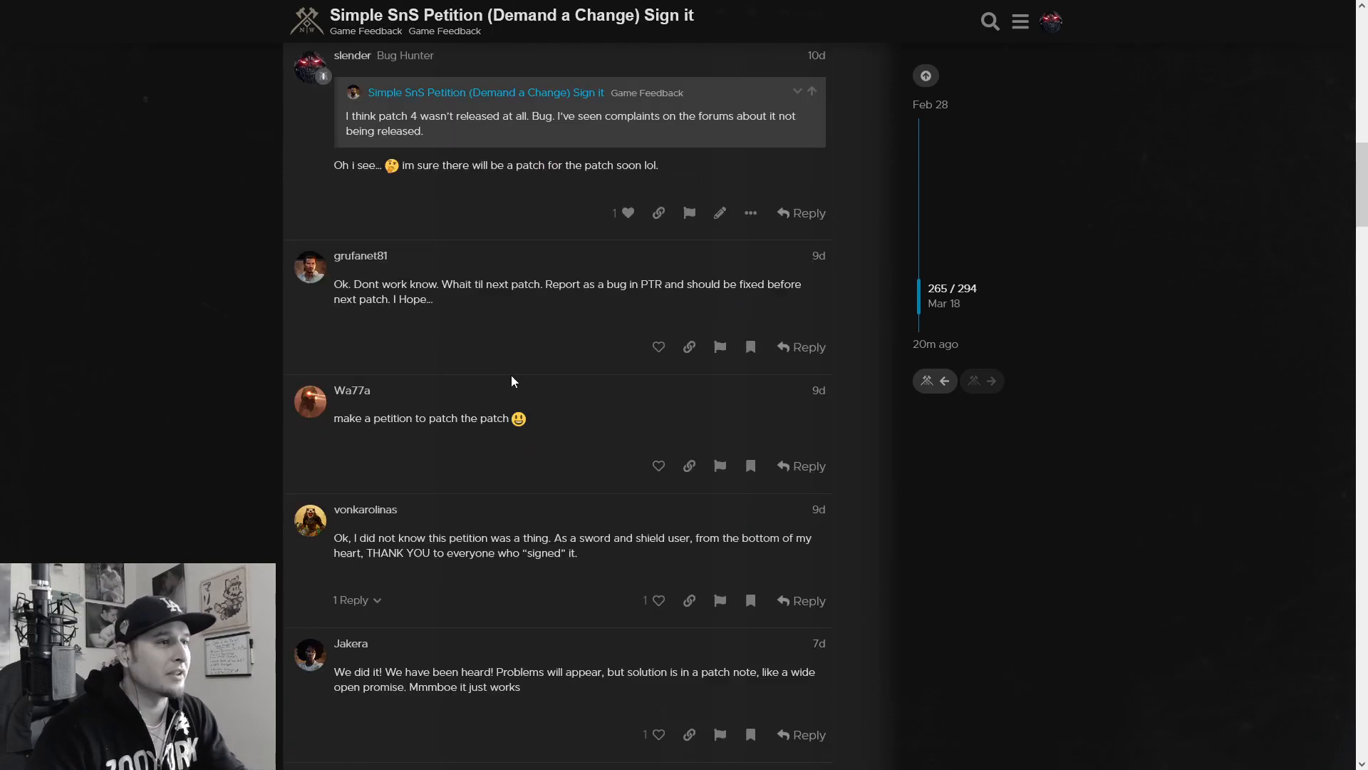
# - Switch back to the Nullifying Oblivion healing-circles bug report and read its opening post
pyautogui.click(427, 46)
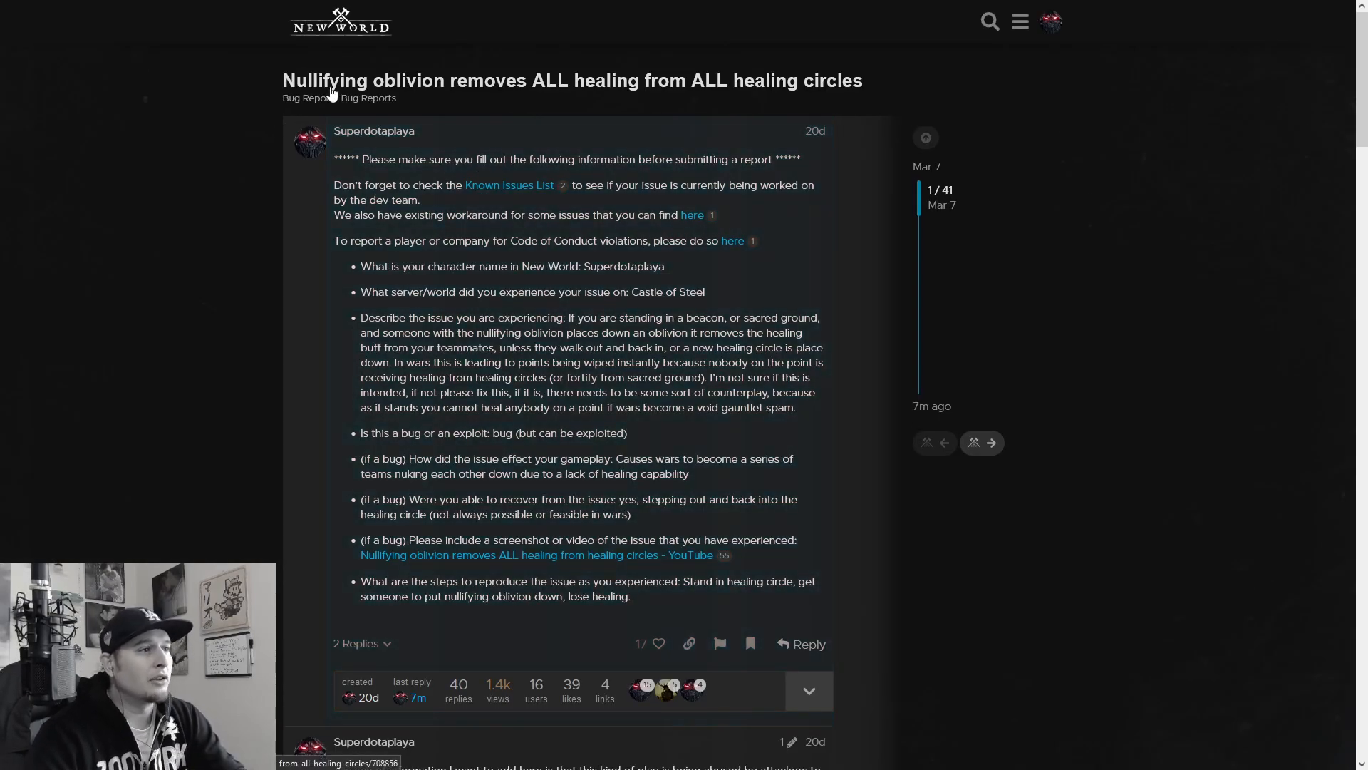
pyautogui.moveTo(387, 99)
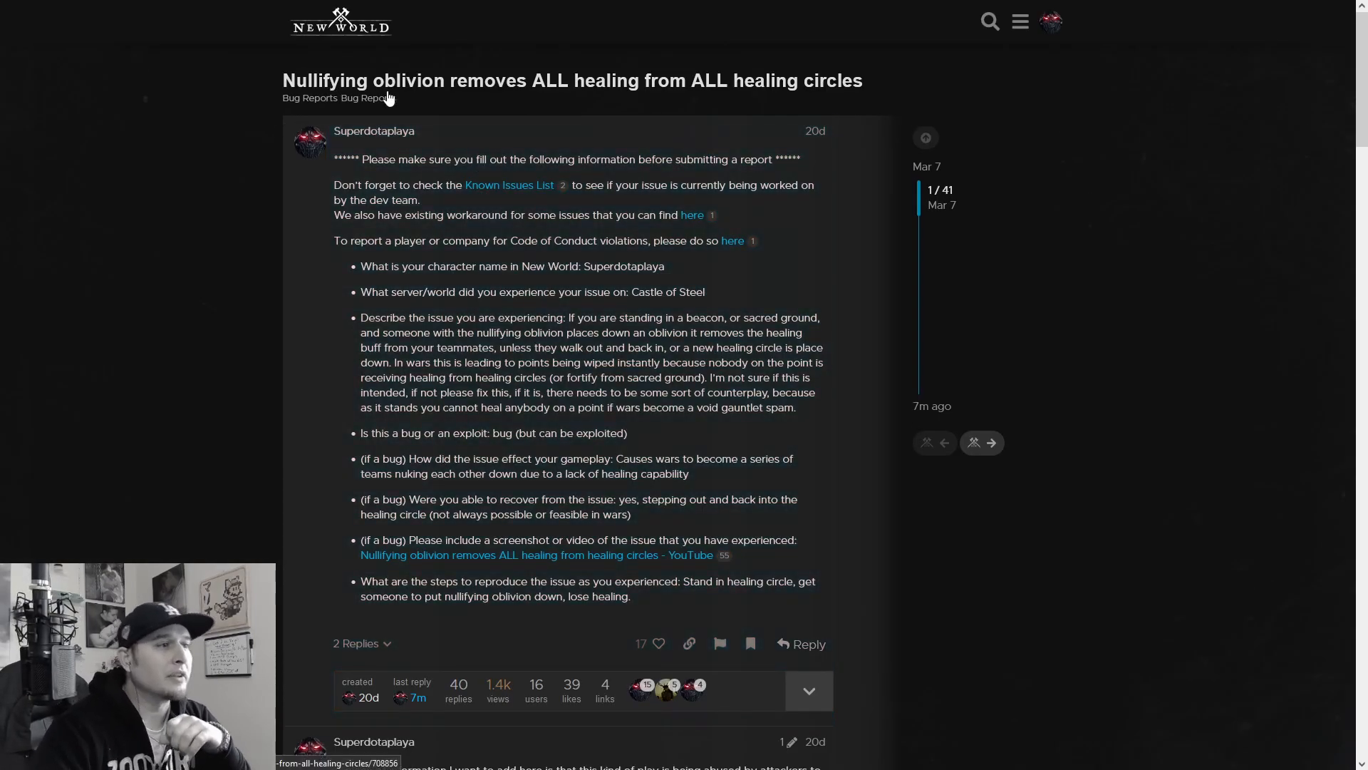
pyautogui.moveTo(506, 73)
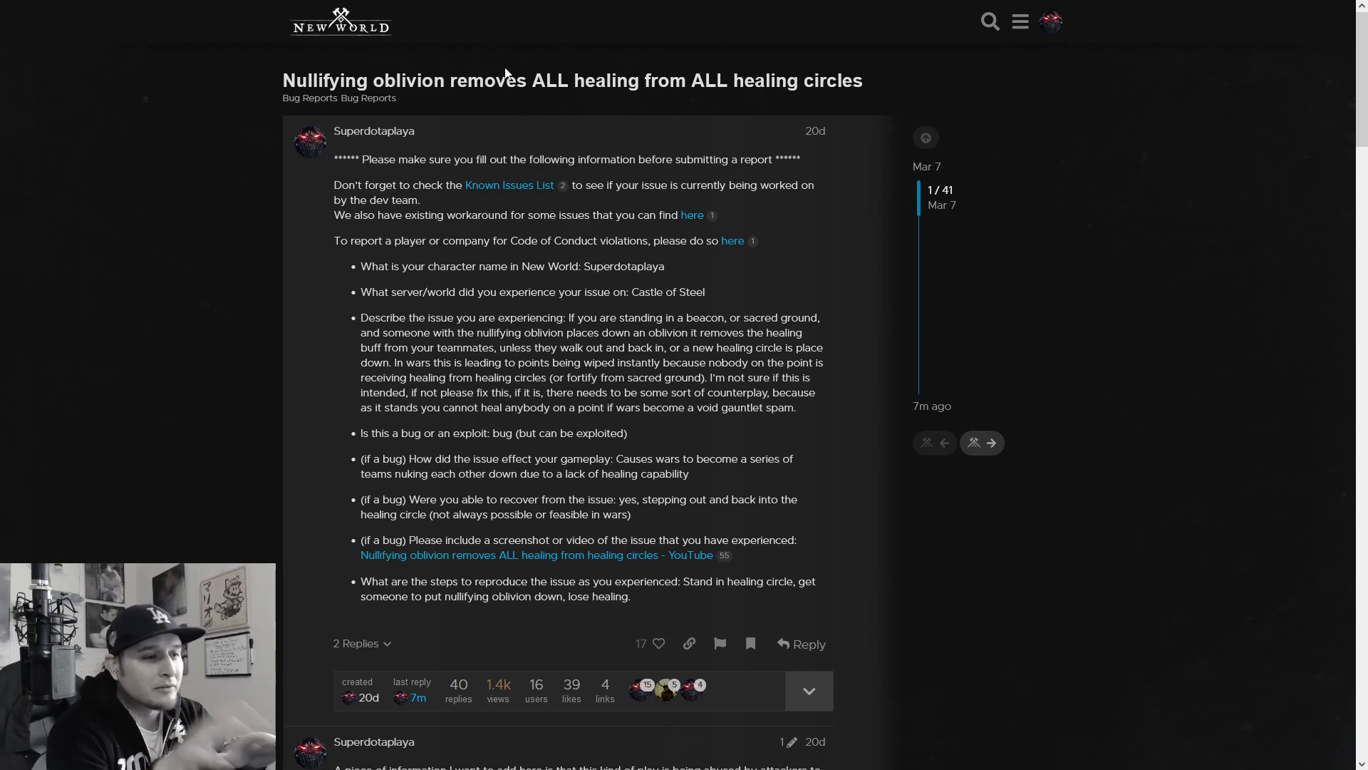
pyautogui.moveTo(422, 56)
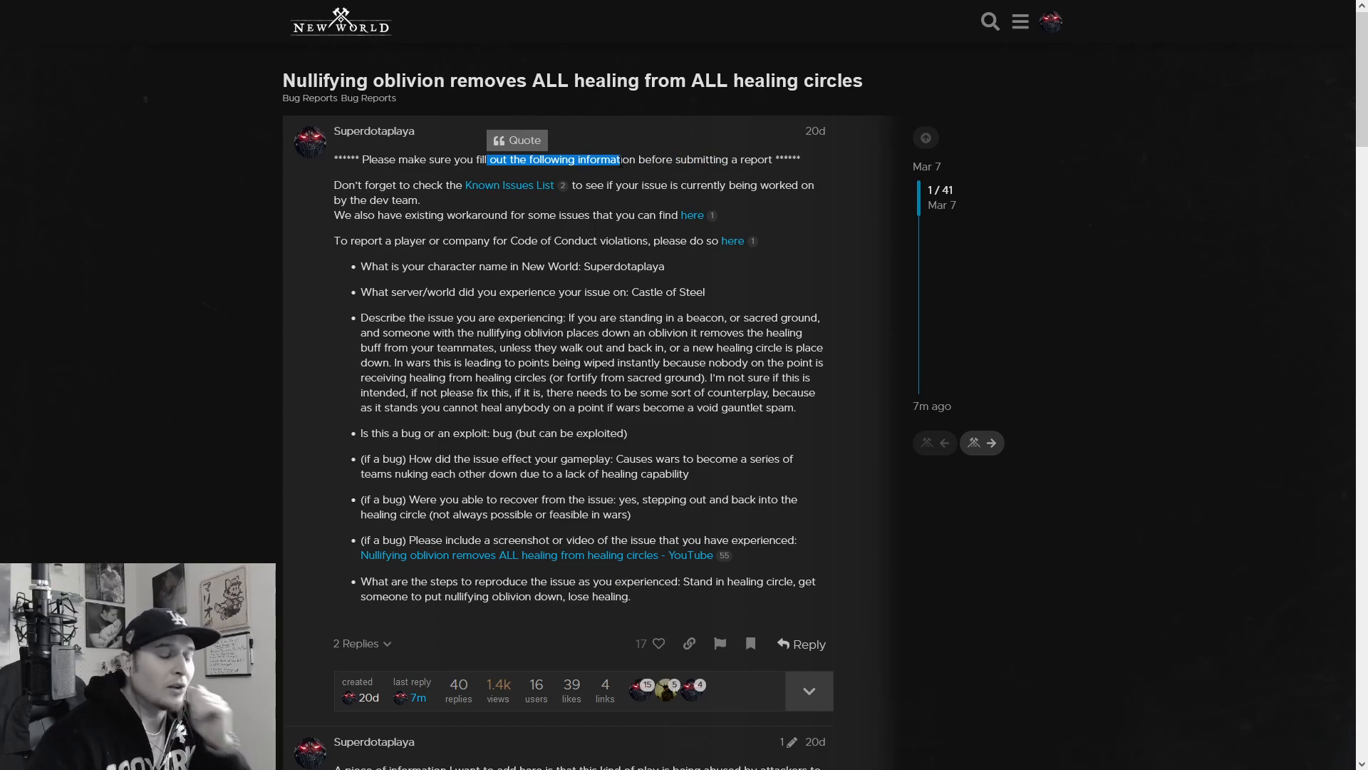
pyautogui.moveTo(599, 181)
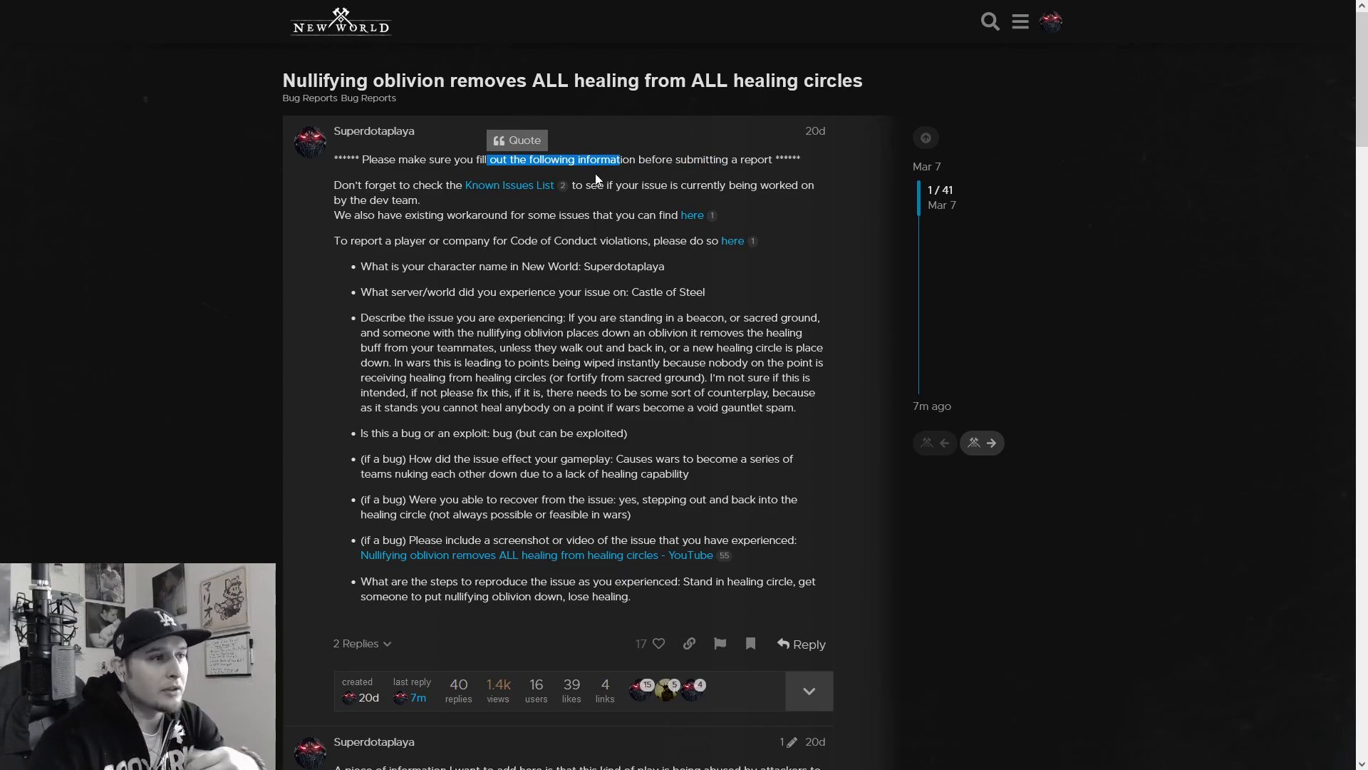
pyautogui.moveTo(502, 255)
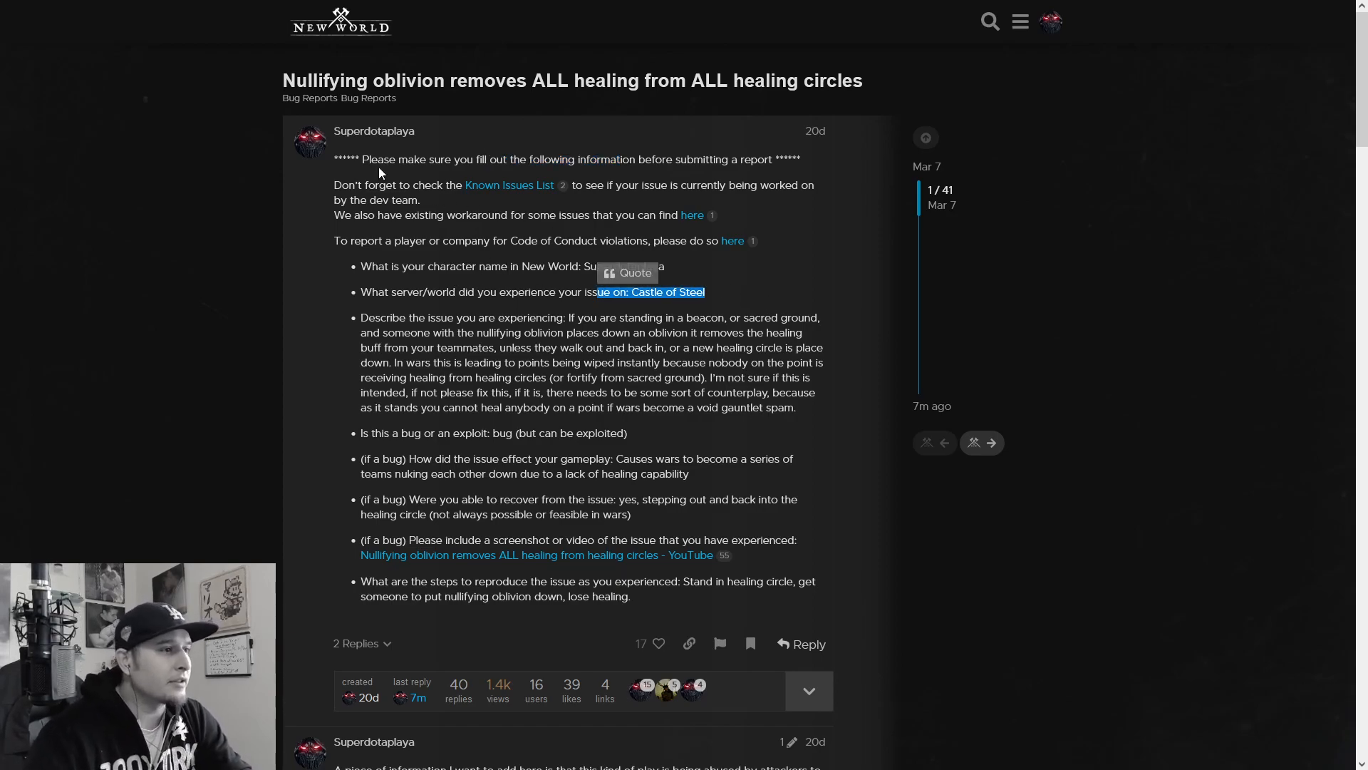
pyautogui.moveTo(419, 142)
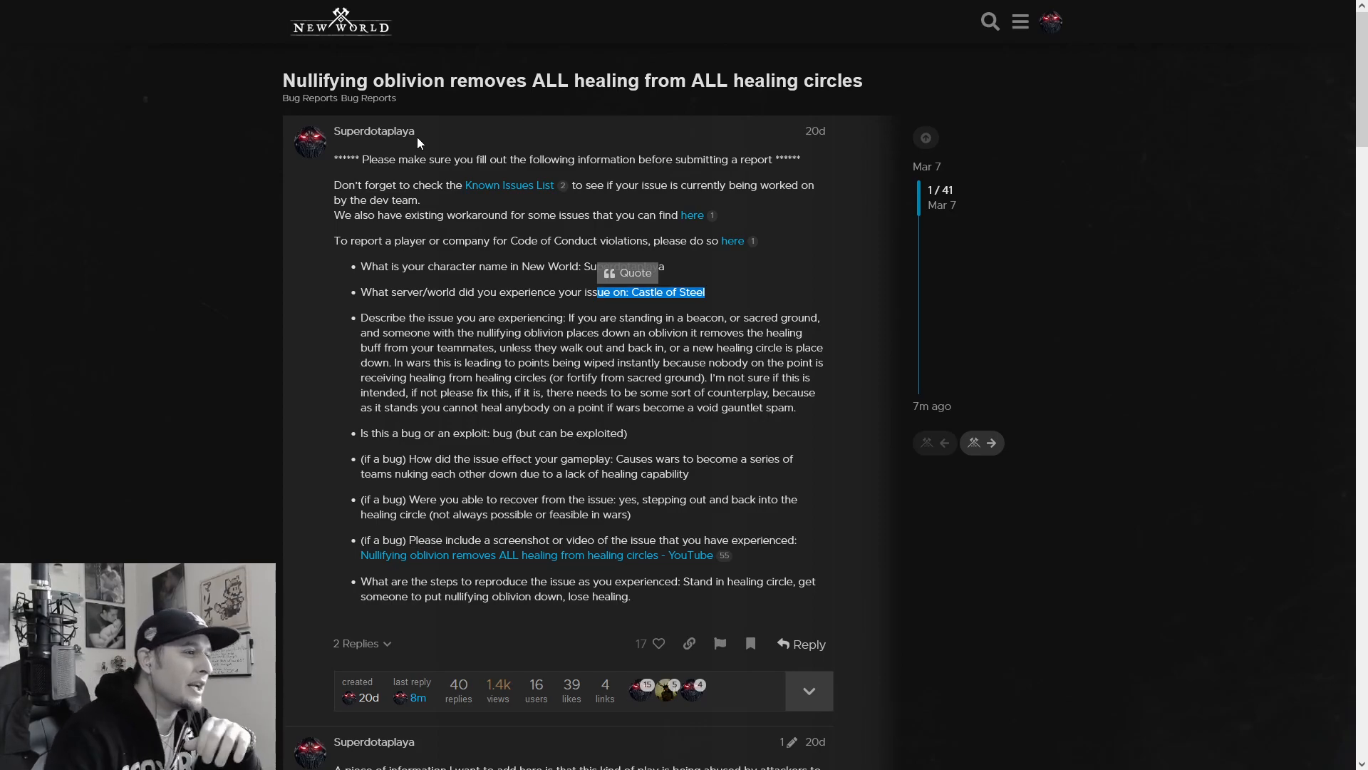
pyautogui.moveTo(362, 217)
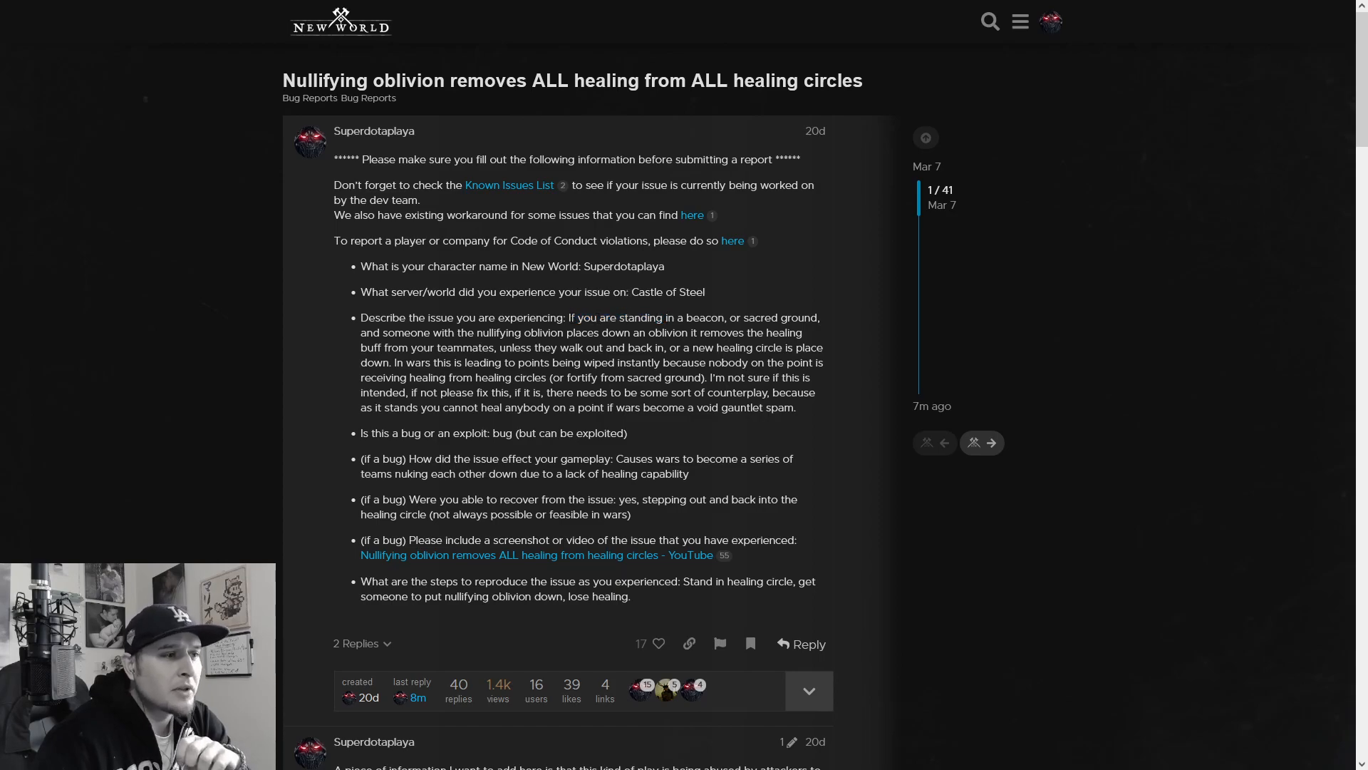
pyautogui.moveTo(527, 361)
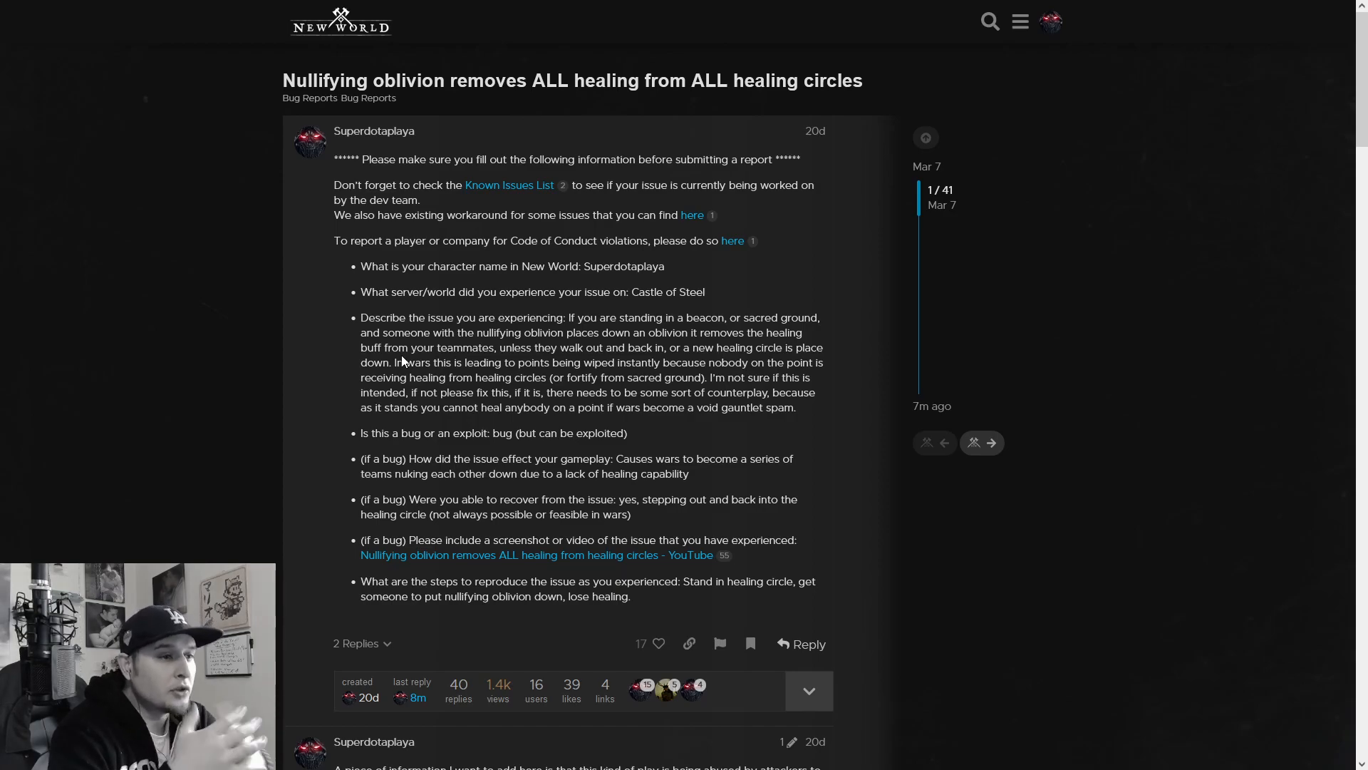
pyautogui.moveTo(399, 375)
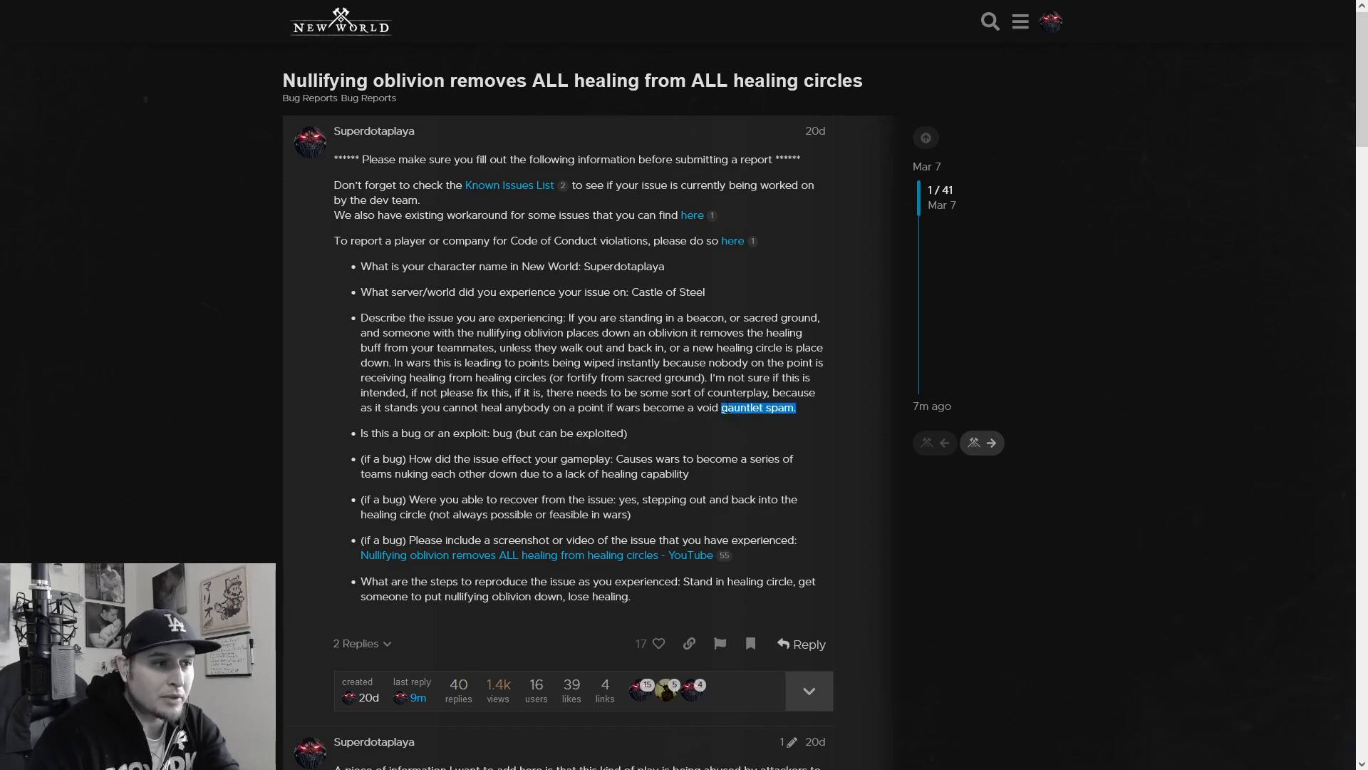
pyautogui.click(758, 407)
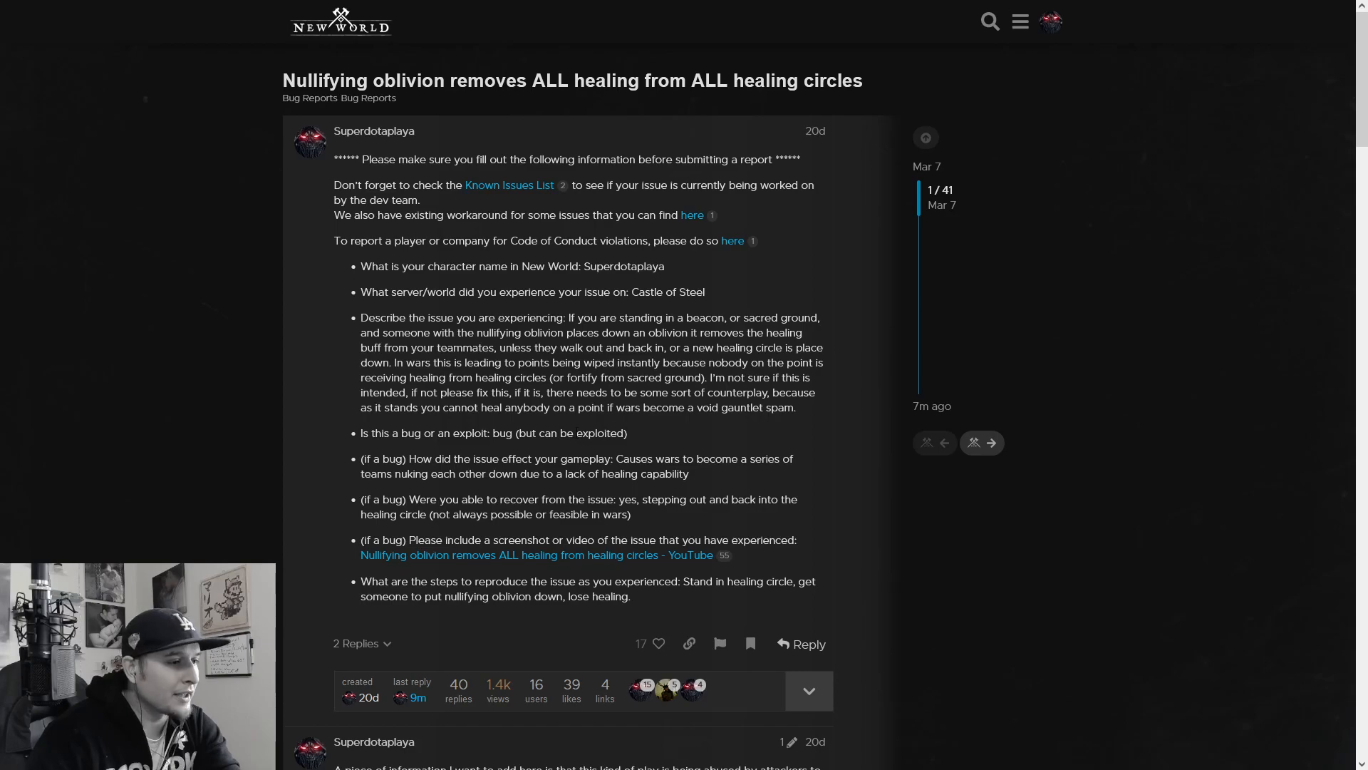
# - Read down the bug report replies until the Community Moderator's 'sent to the dev team' response is in view
pyautogui.scroll(-3)
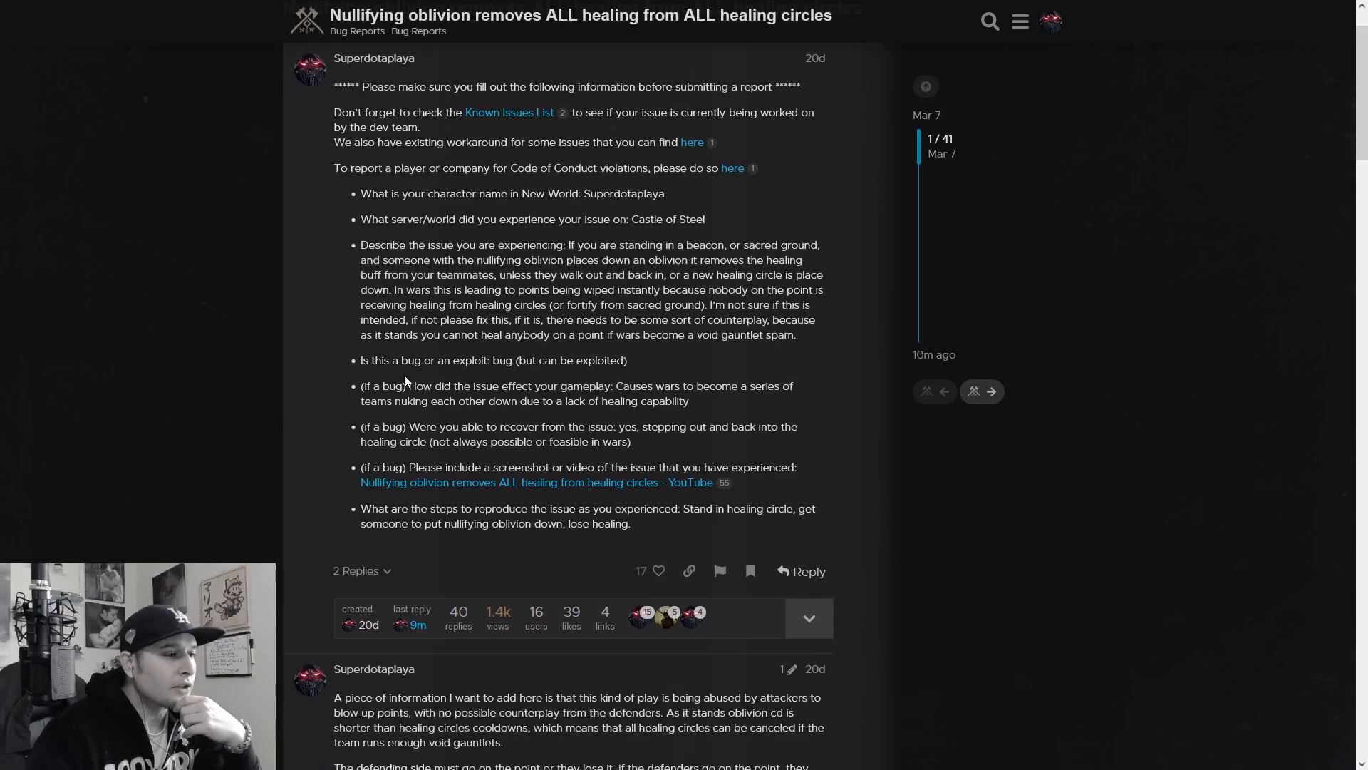
pyautogui.scroll(-3)
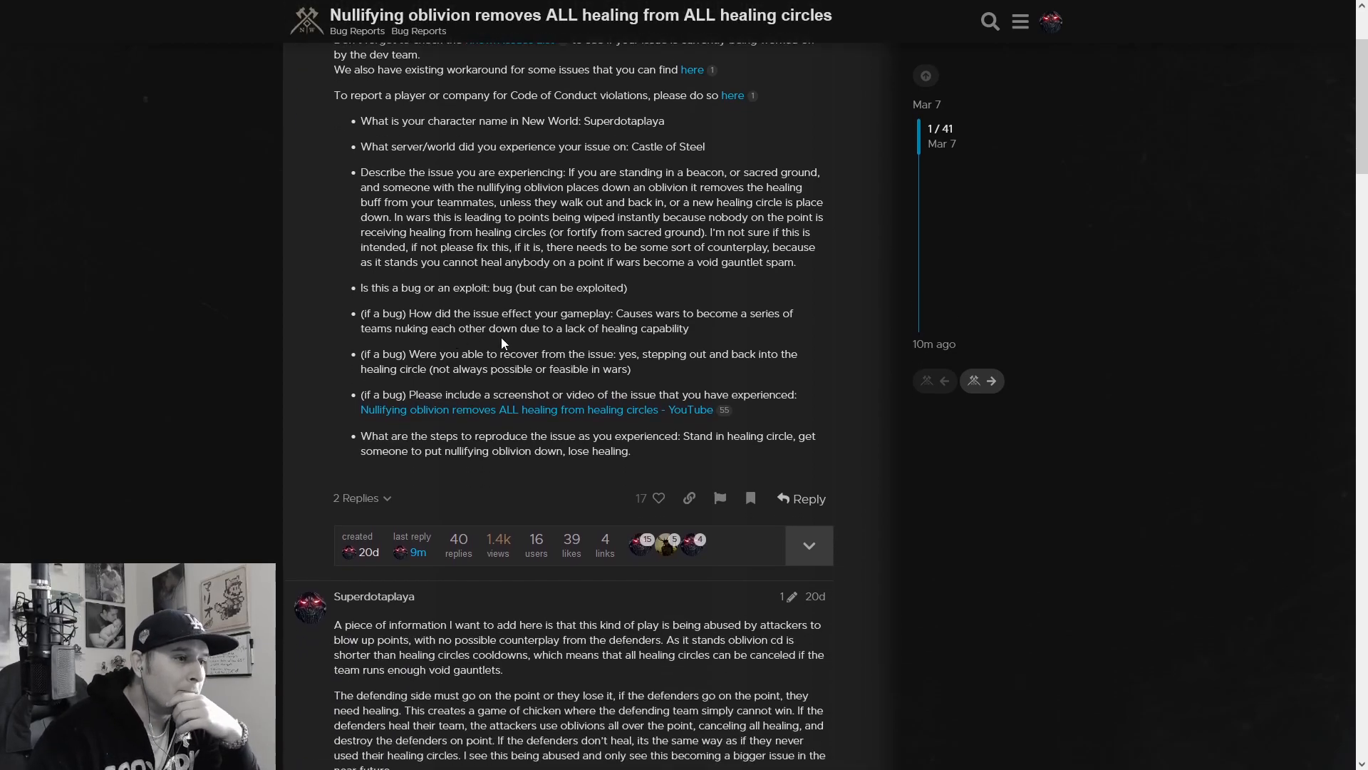
pyautogui.scroll(-3)
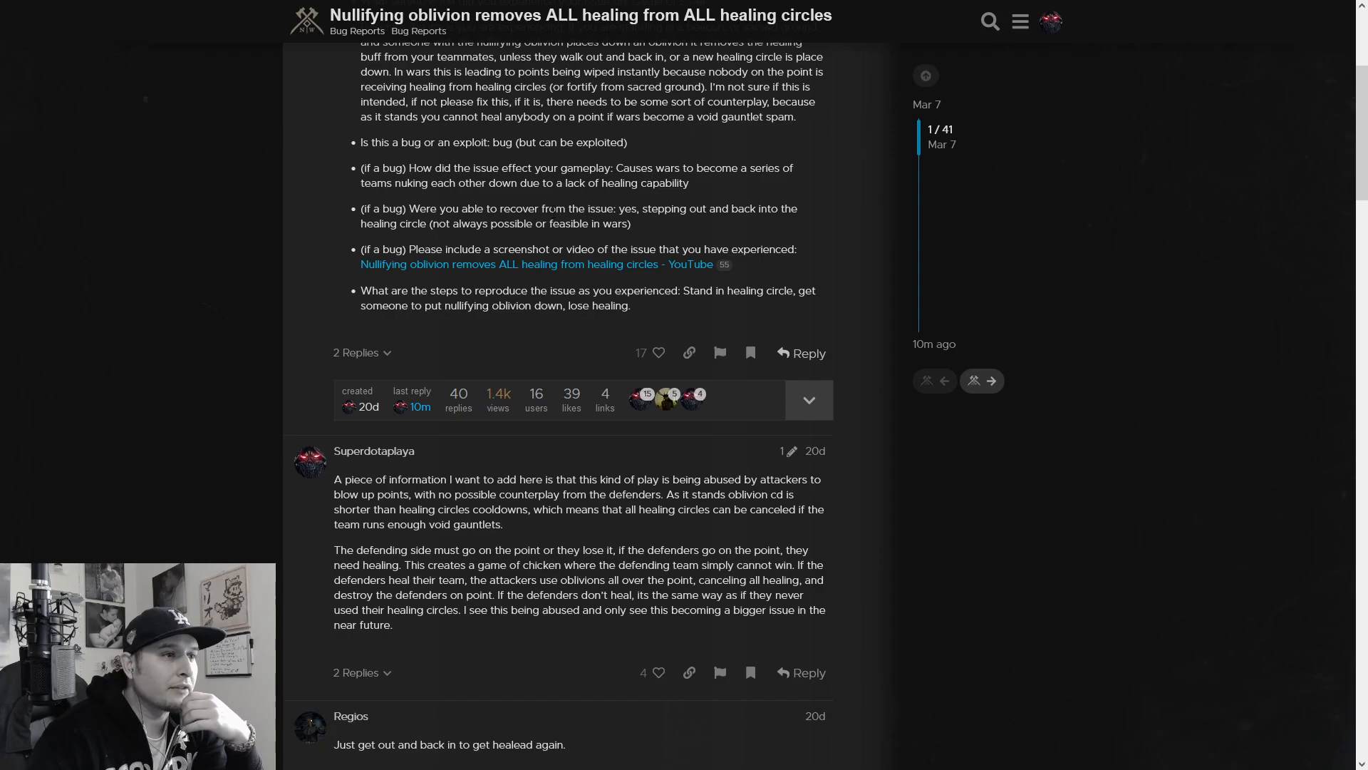
pyautogui.moveTo(412, 335)
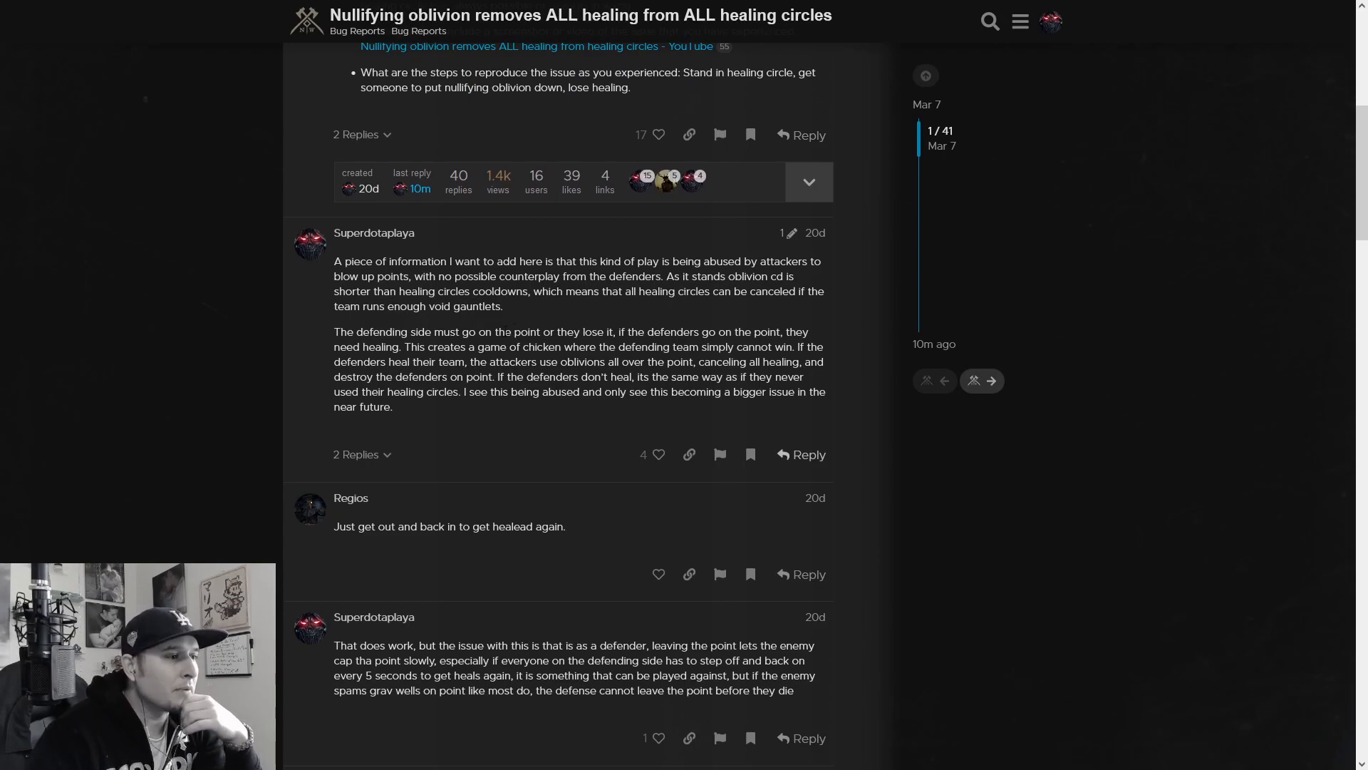
pyautogui.scroll(-3)
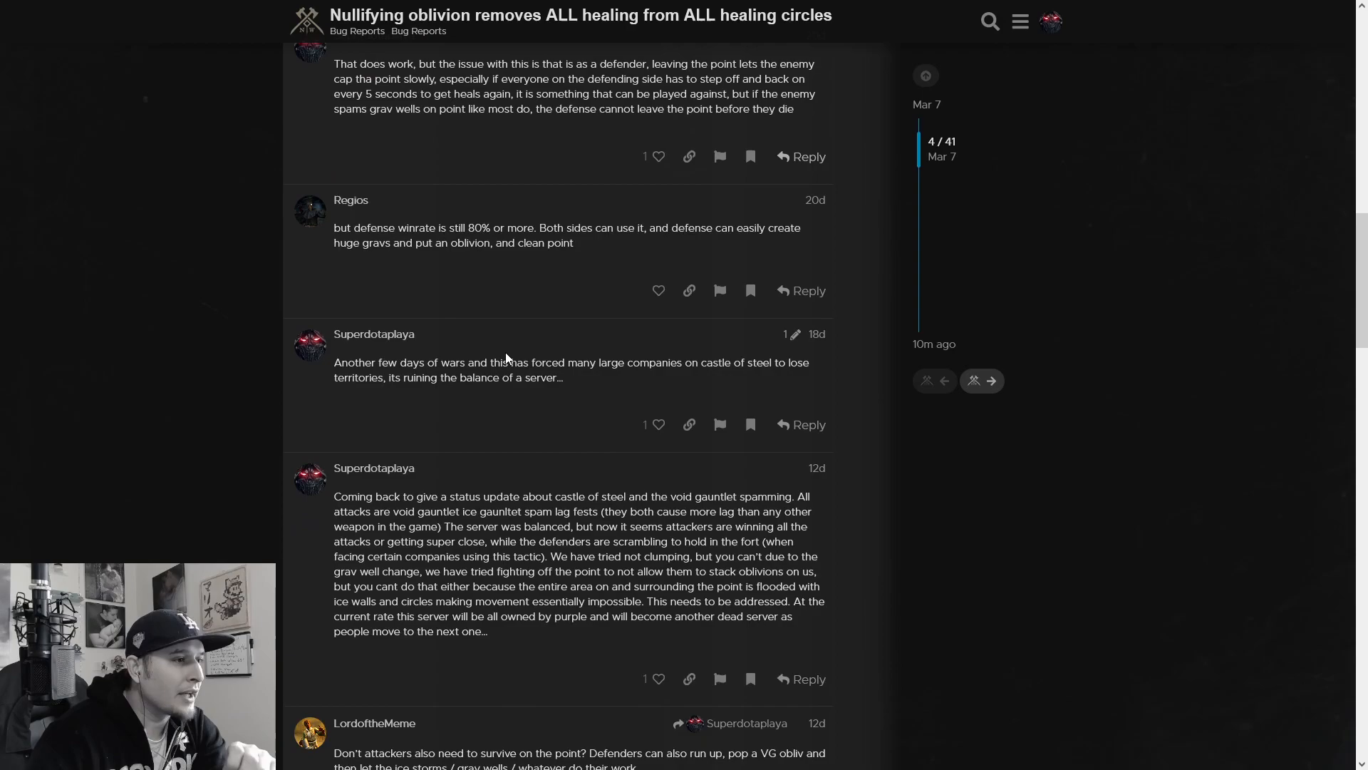
pyautogui.scroll(3)
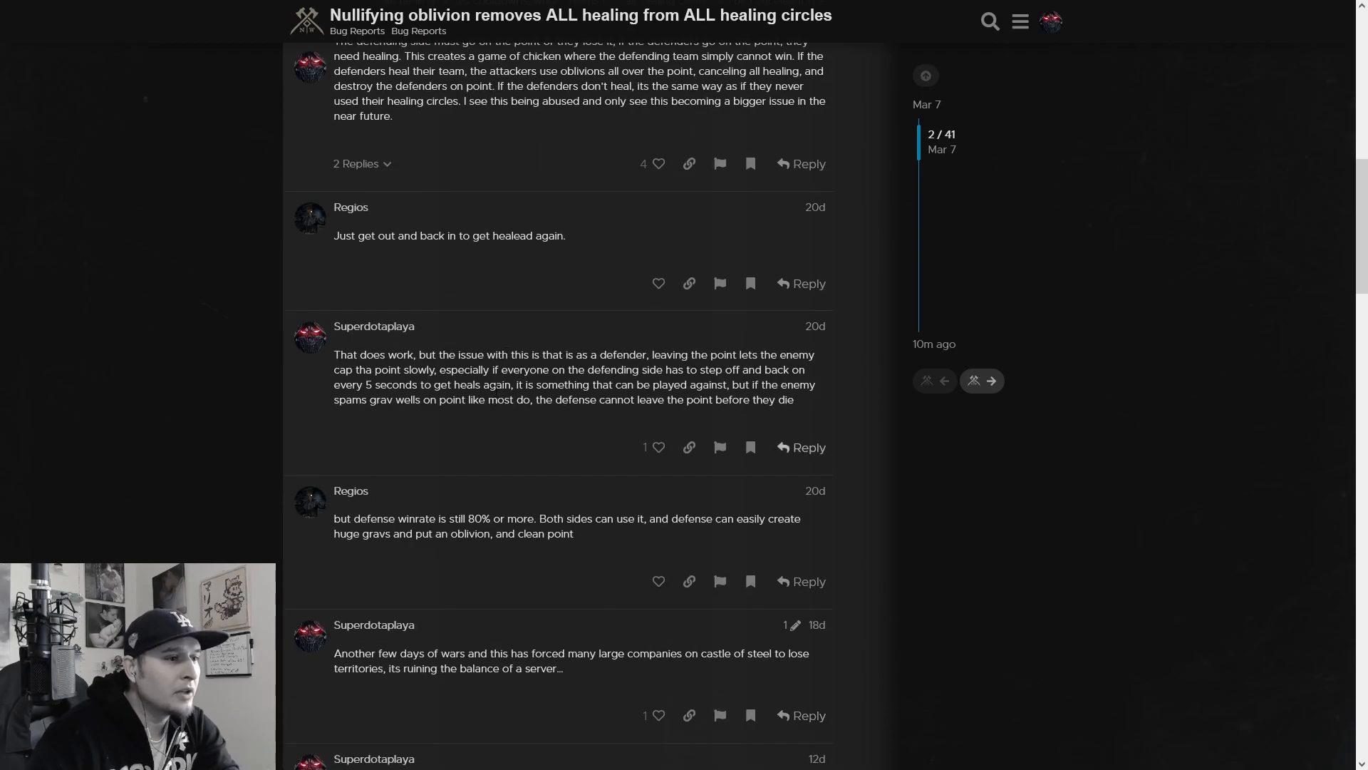
pyautogui.scroll(-3)
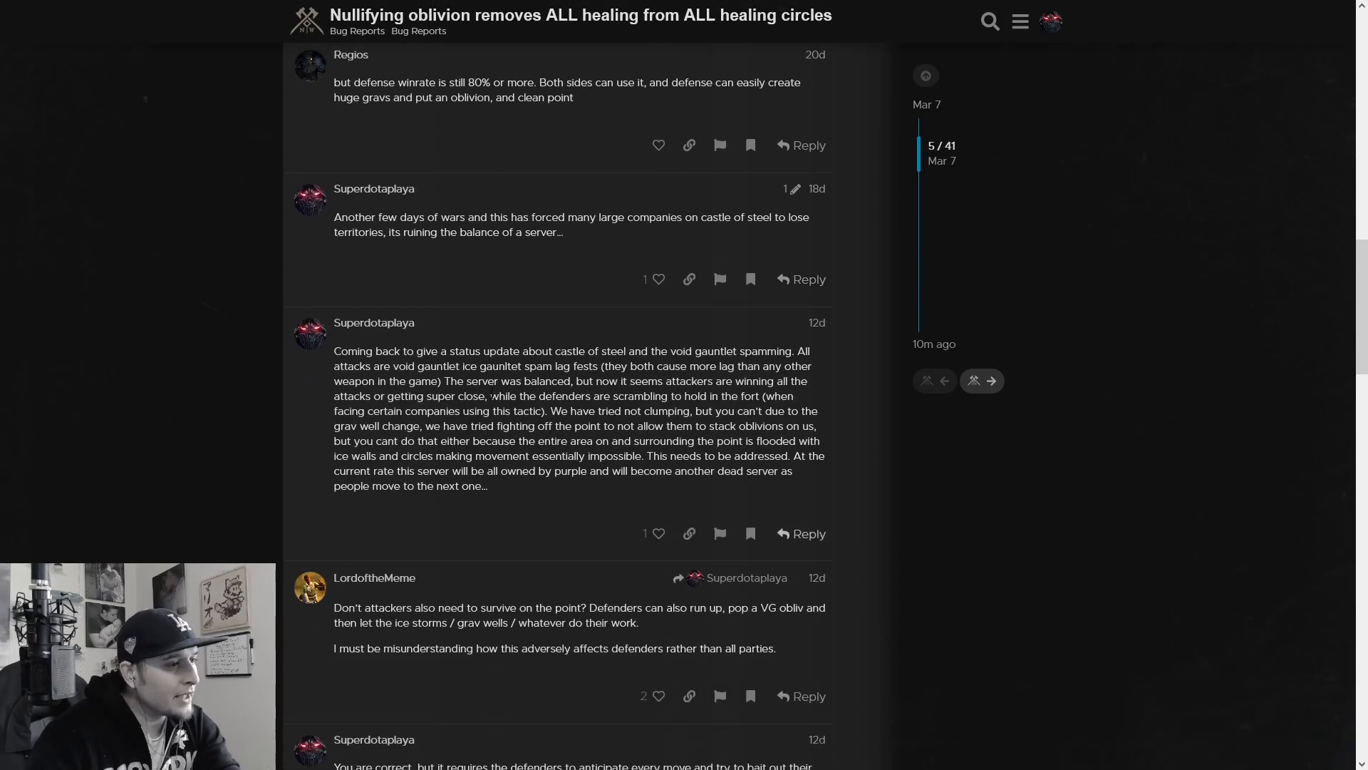
pyautogui.scroll(-3)
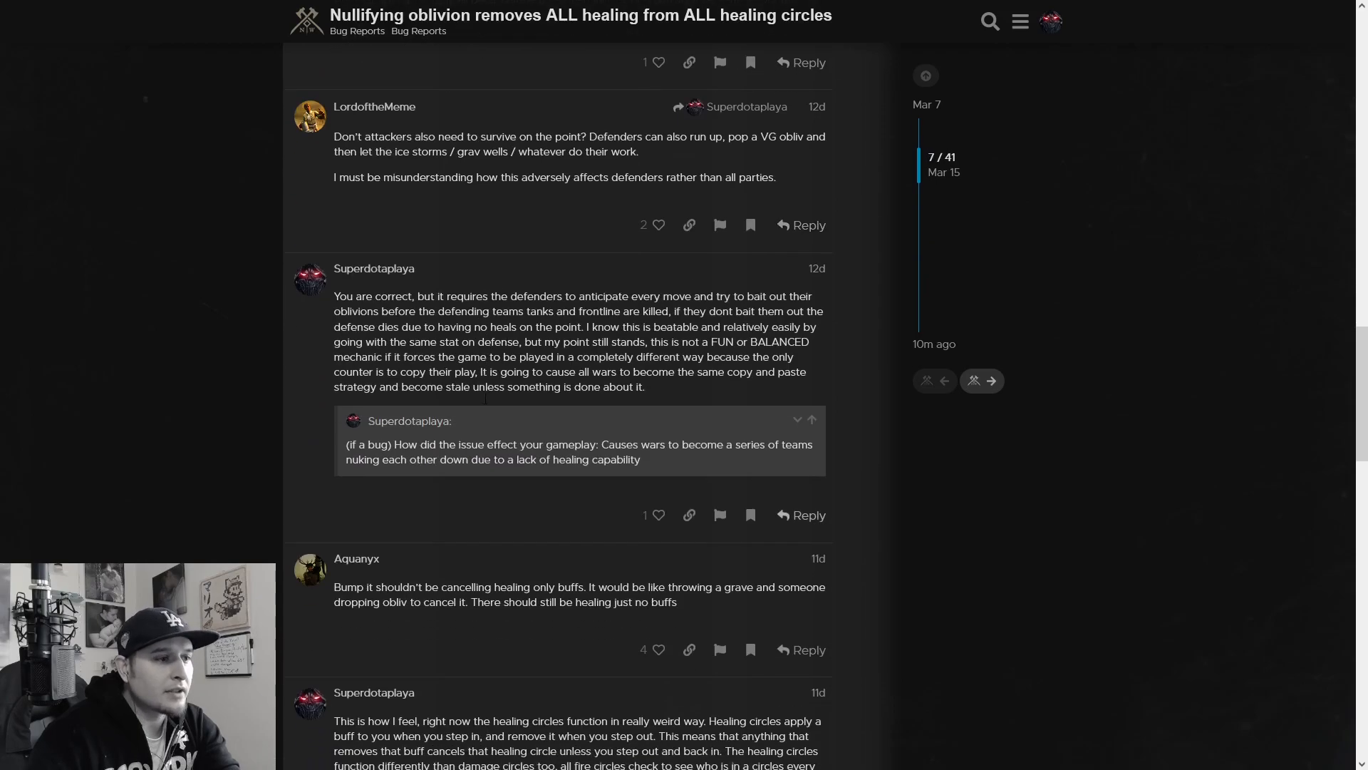
pyautogui.scroll(-3)
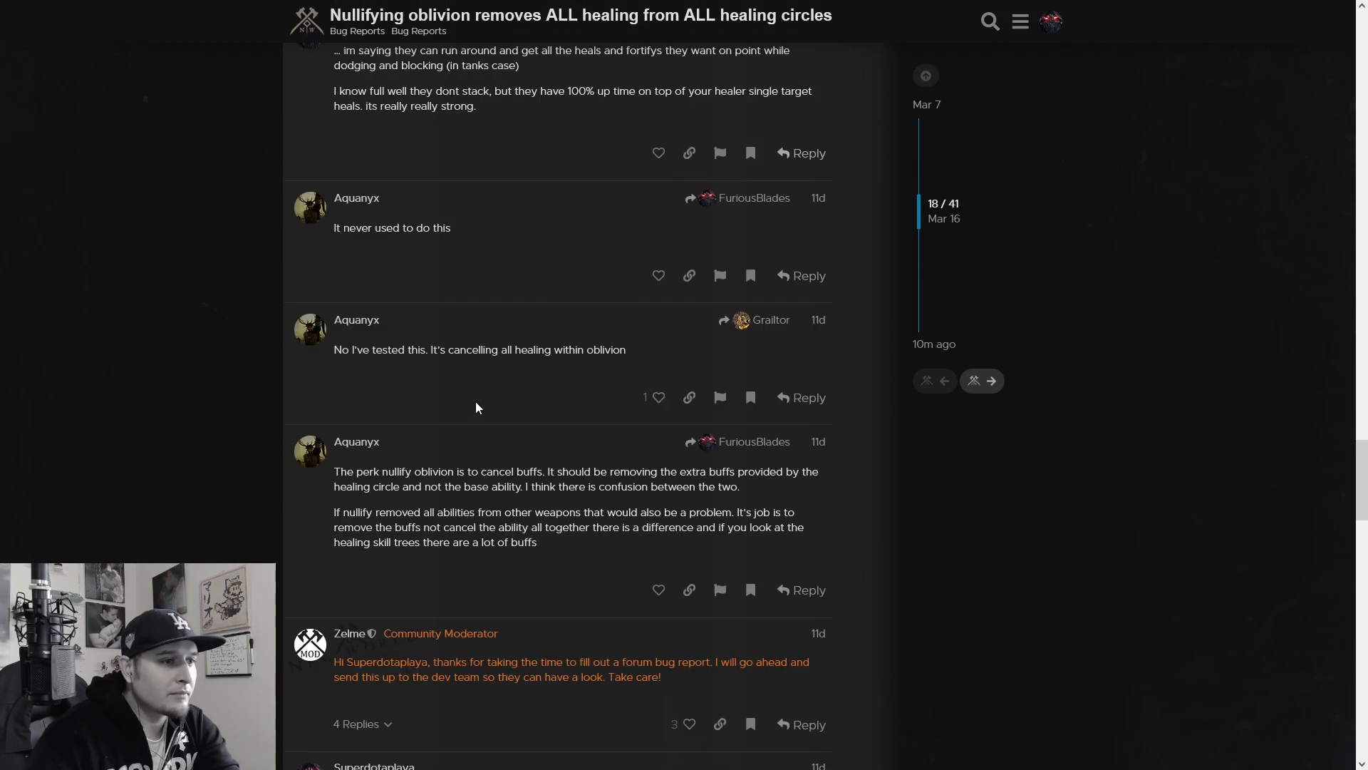
pyautogui.scroll(-3)
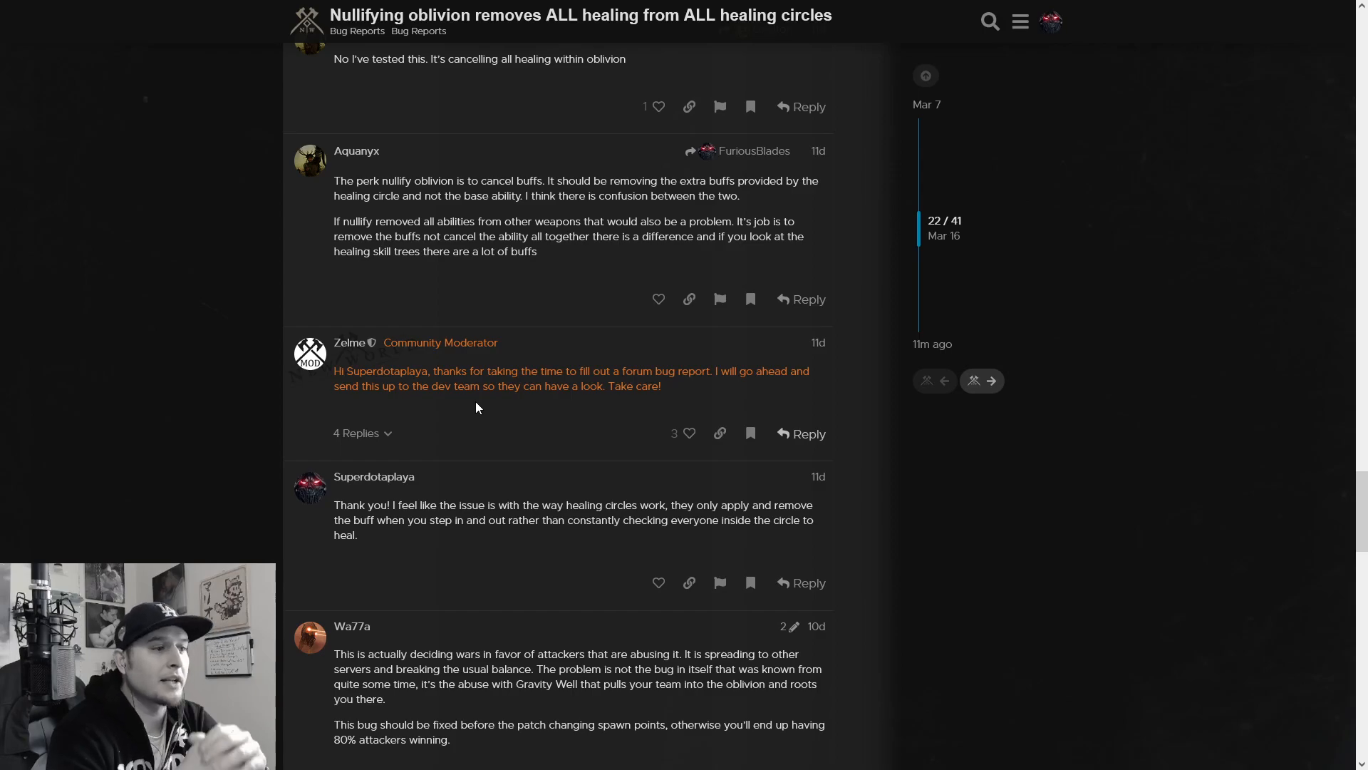
# - Expand the 4 replies under the moderator's post, read to the last one, then jump back to the opening post via the timeline
pyautogui.click(361, 433)
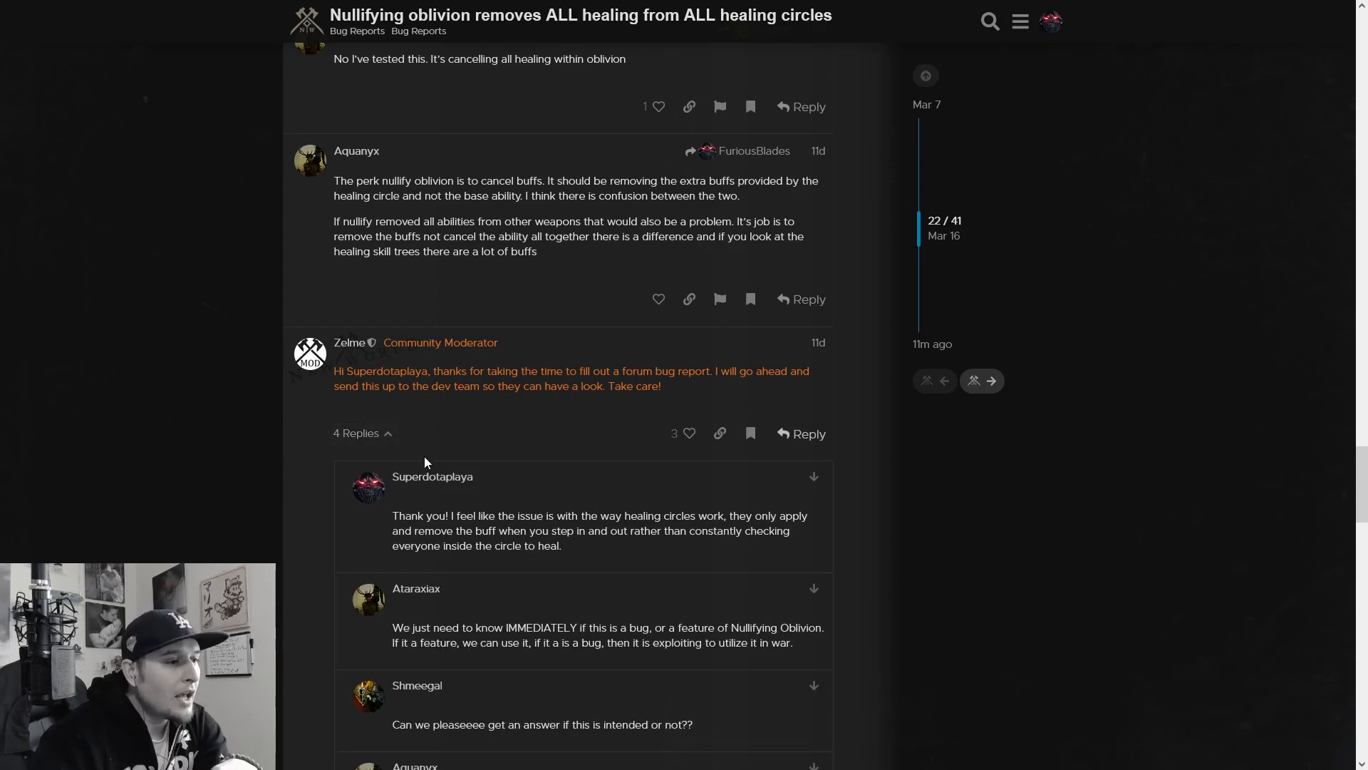
pyautogui.scroll(-3)
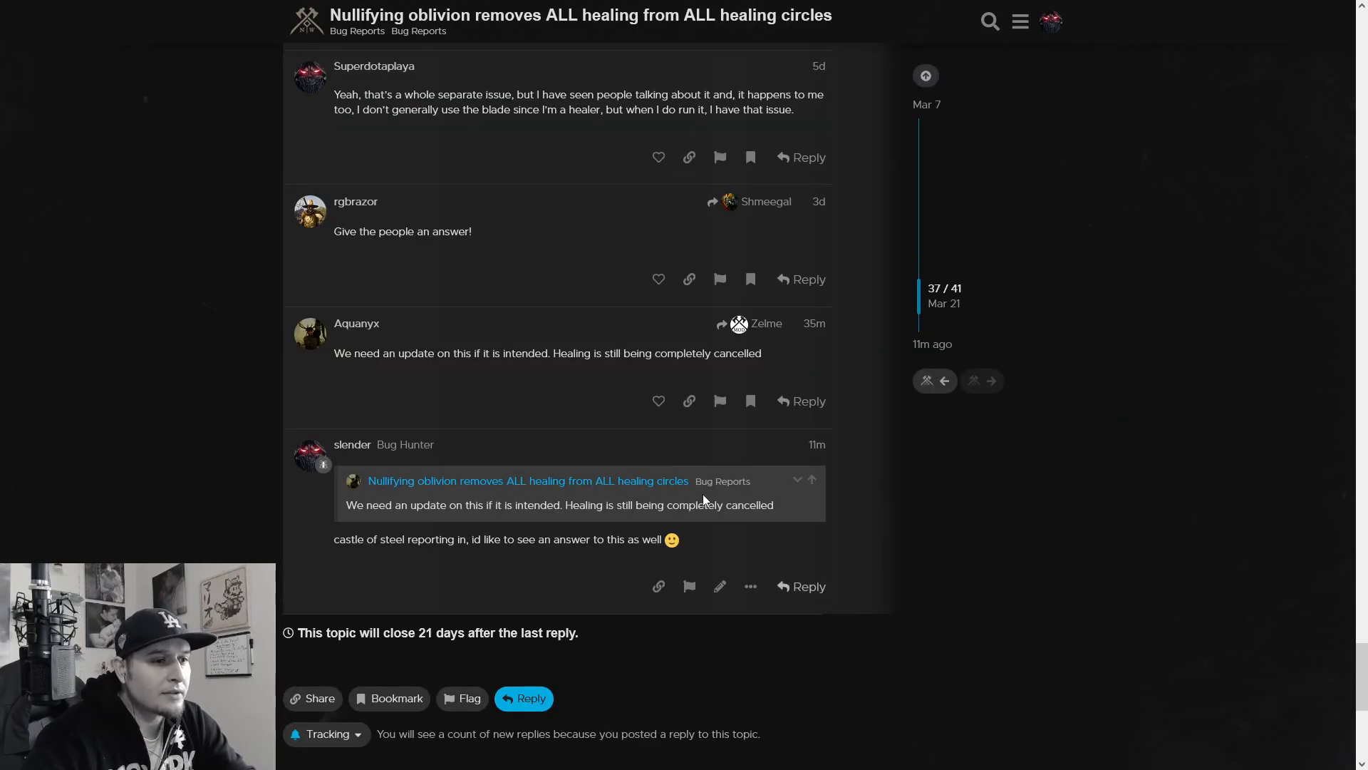
pyautogui.moveTo(869, 476)
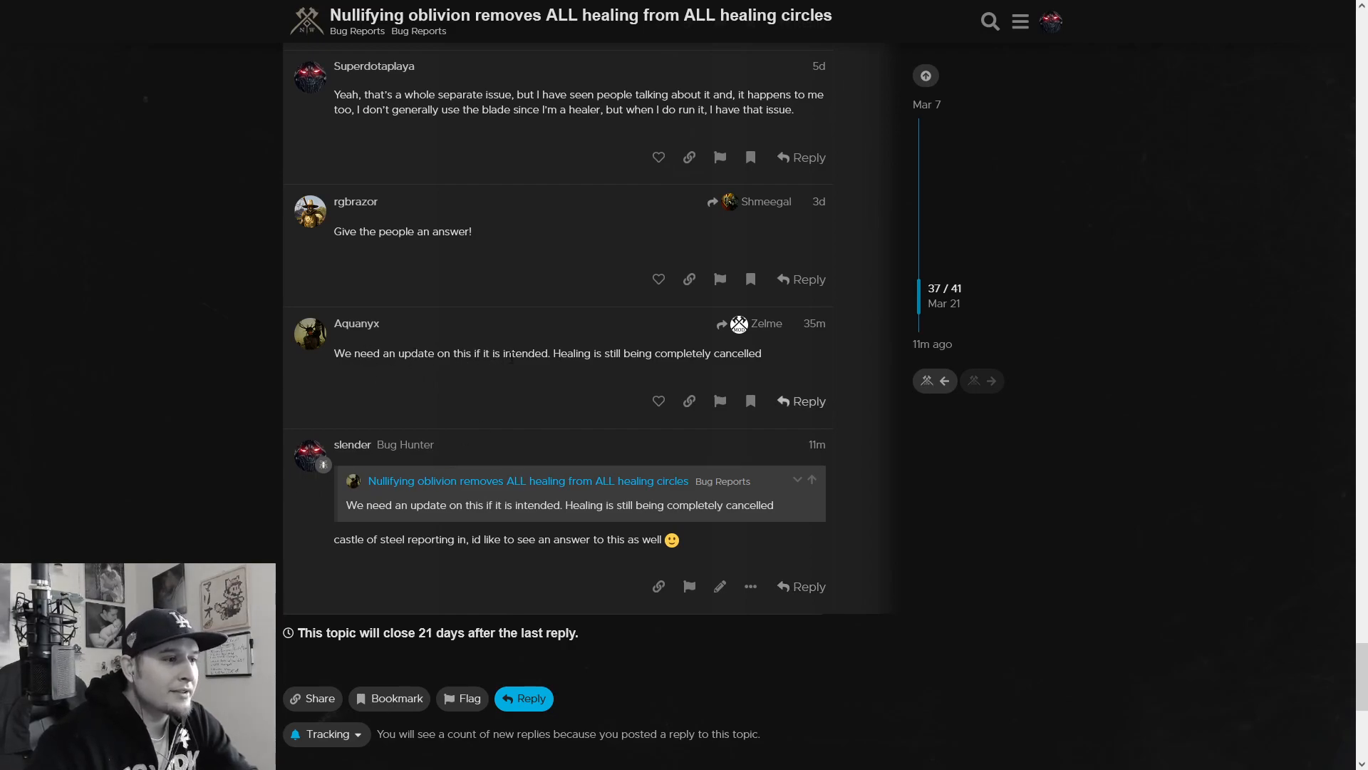
pyautogui.moveTo(676, 376)
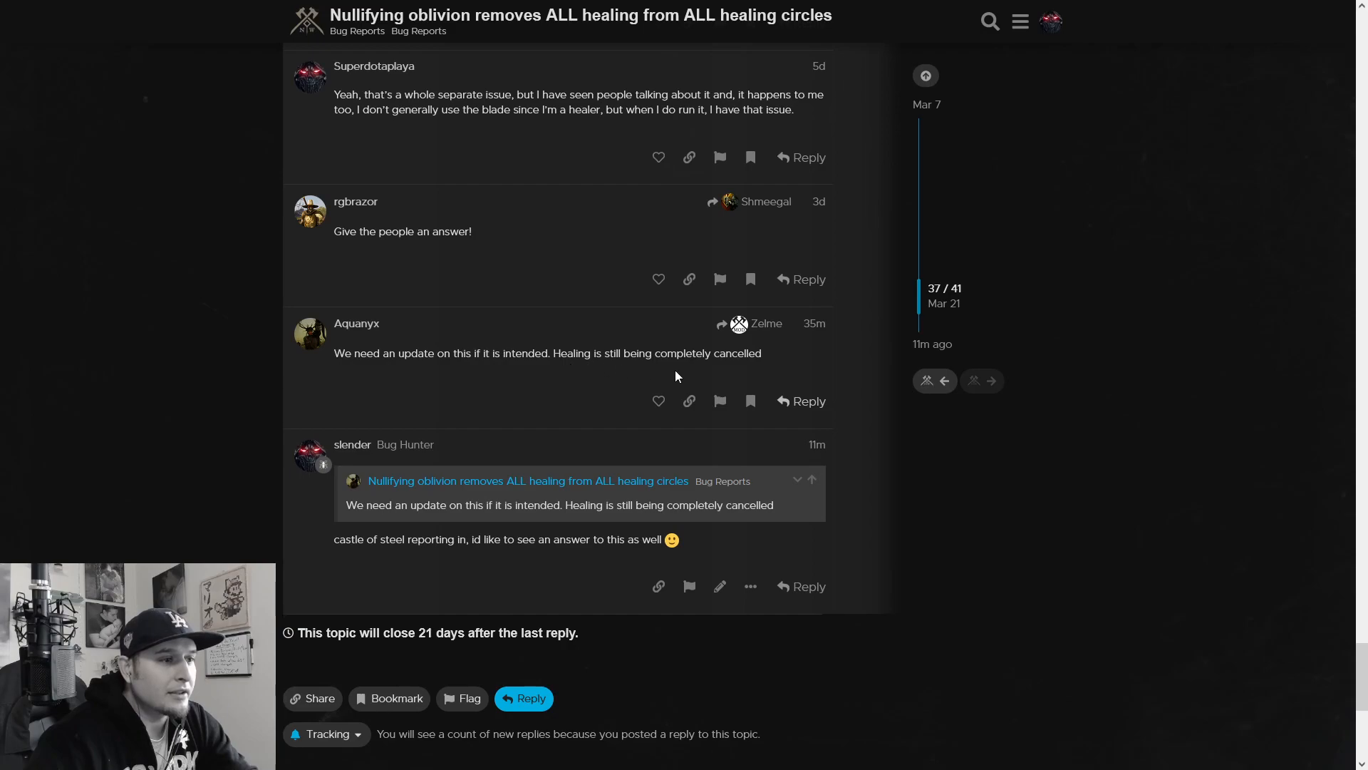
pyautogui.moveTo(624, 352); pyautogui.dragTo(760, 352)
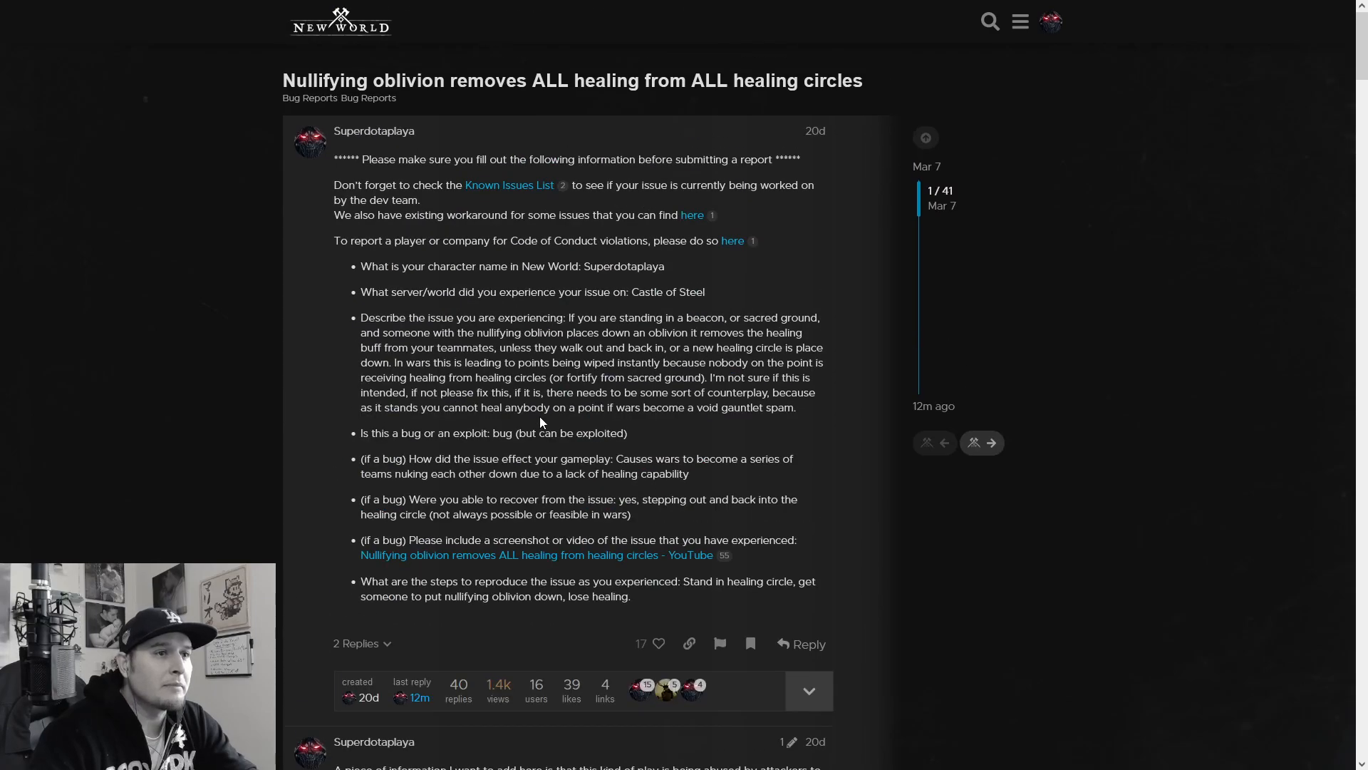
# - Move down to around post 15 of 41 where players debate whether the healing-circle behaviour is intended
pyautogui.scroll(-3)
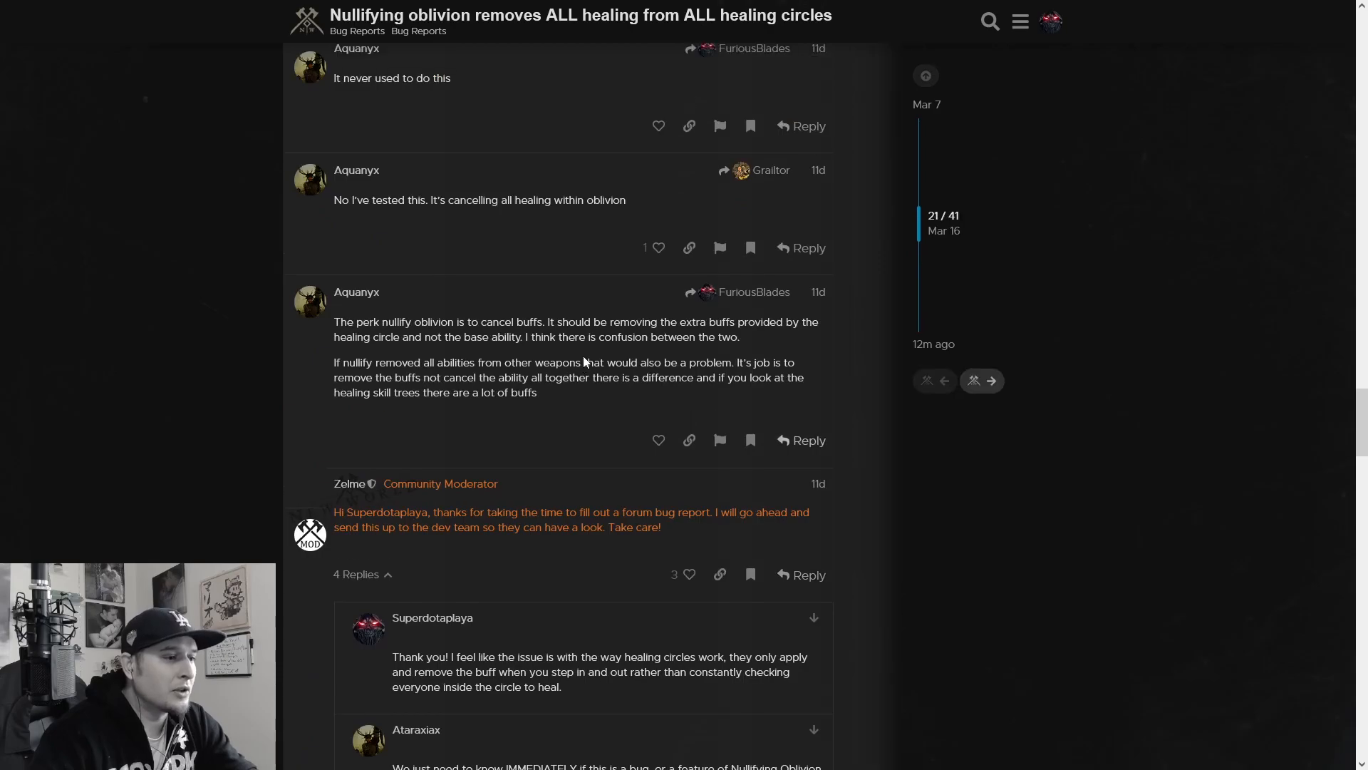
pyautogui.scroll(-3)
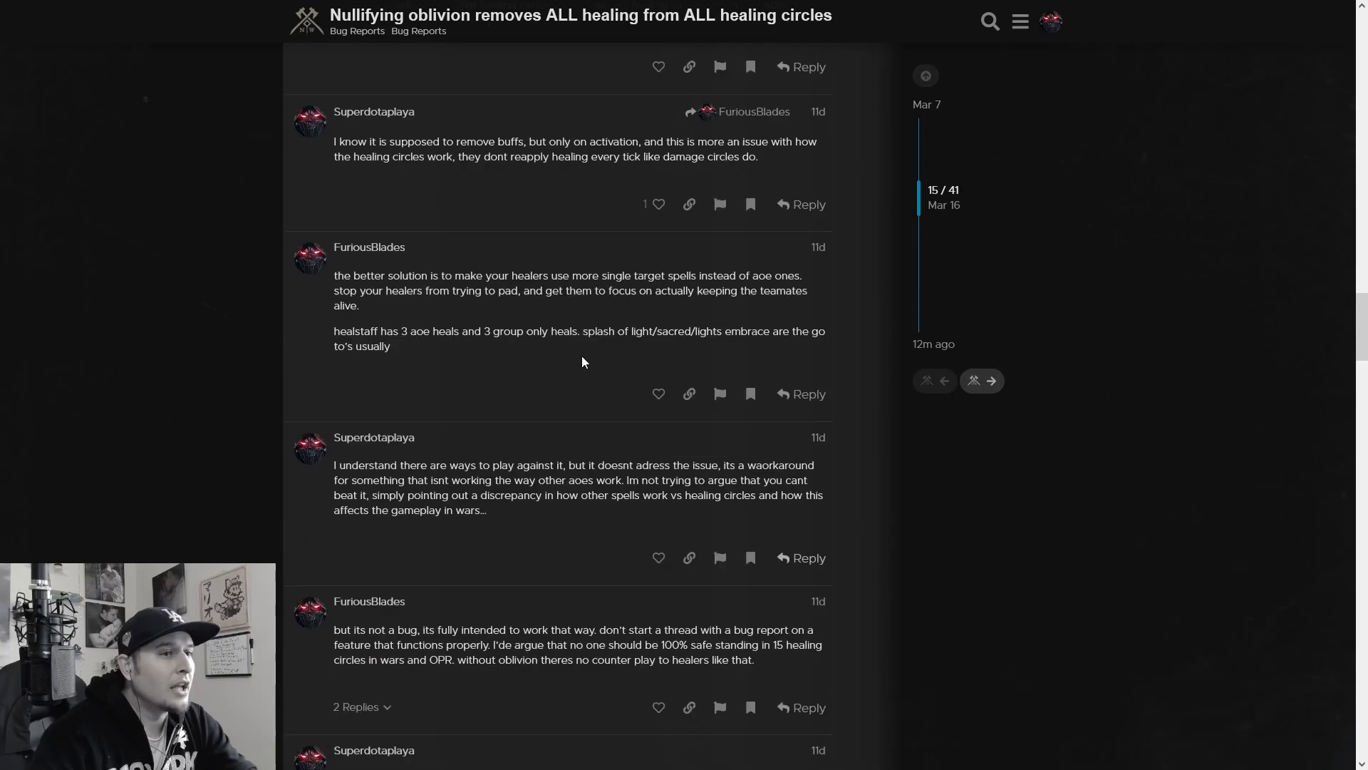